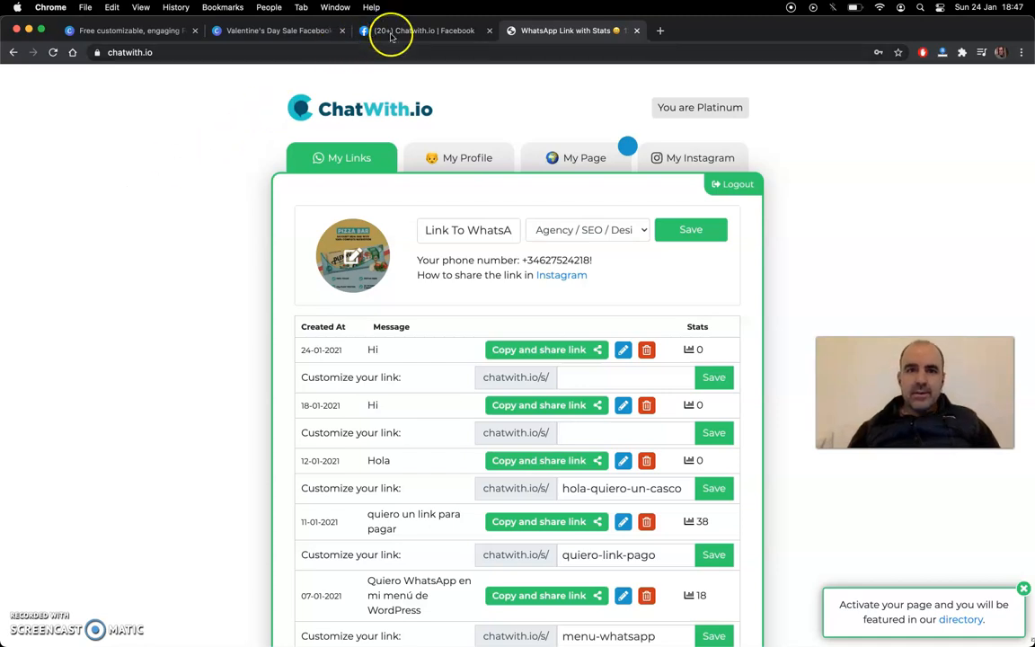
# - Glance at the Chatwith.io Facebook page, then show the Valentine's Day Sale design with its headline deselected
pyautogui.click(422, 30)
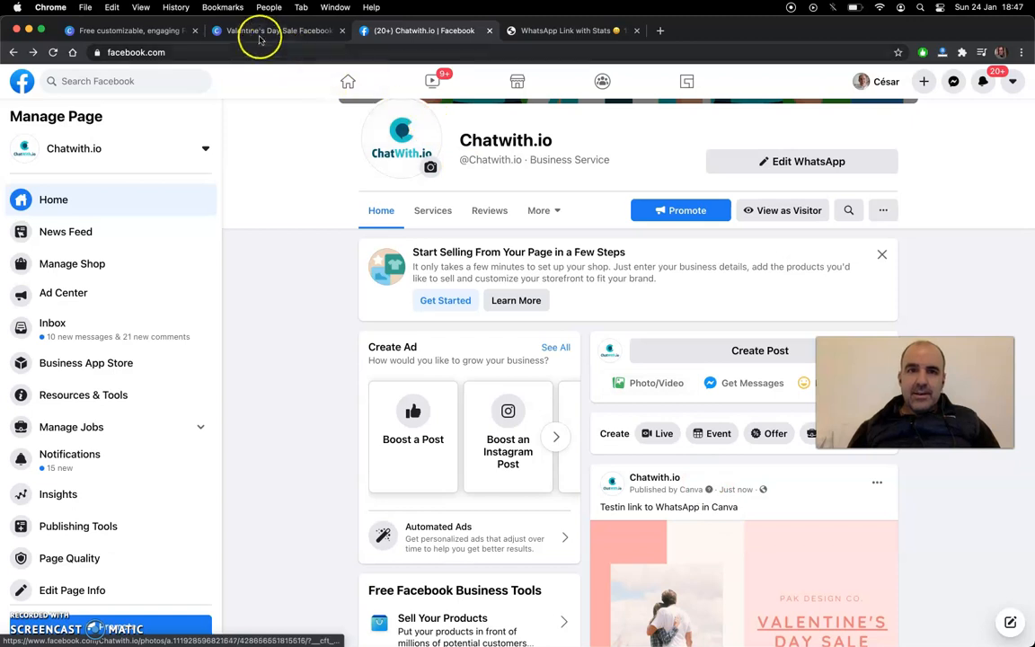
pyautogui.moveTo(274, 30)
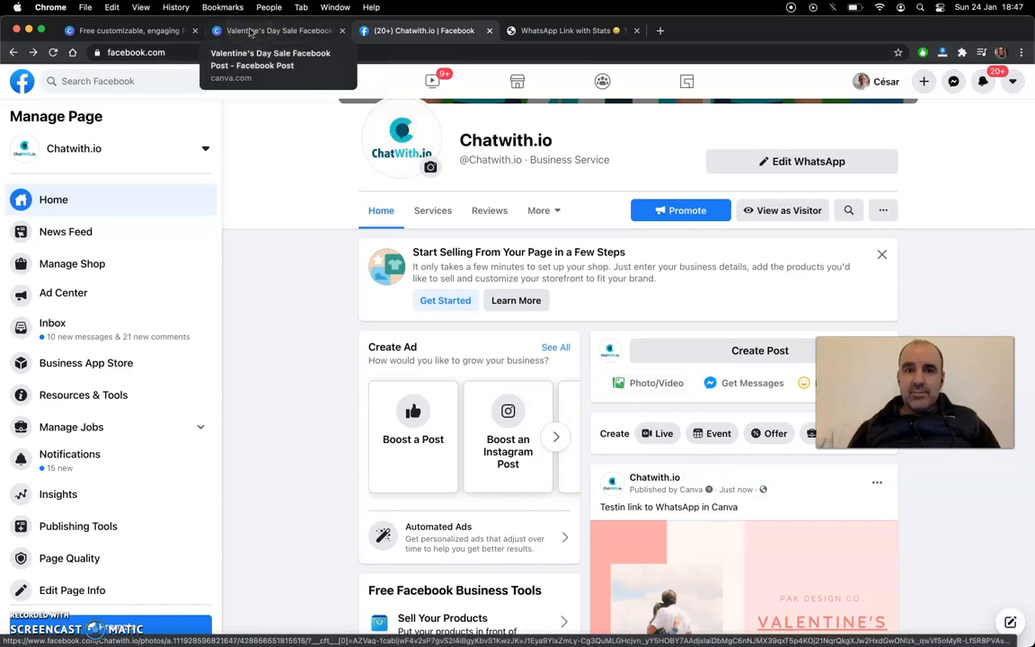
pyautogui.click(279, 30)
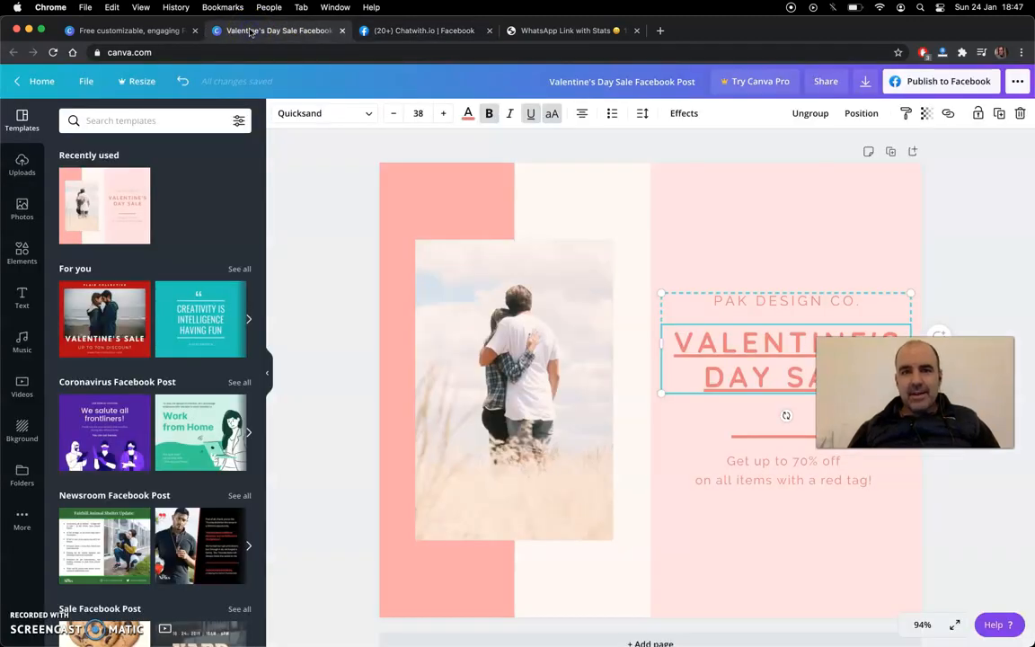
pyautogui.click(308, 257)
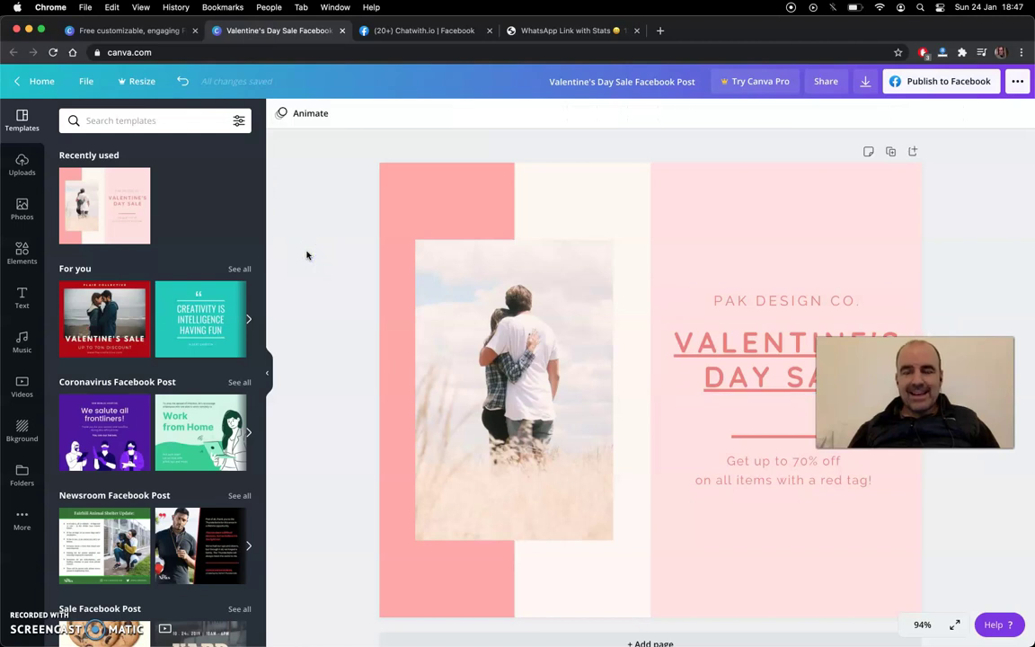
pyautogui.moveTo(523, 33)
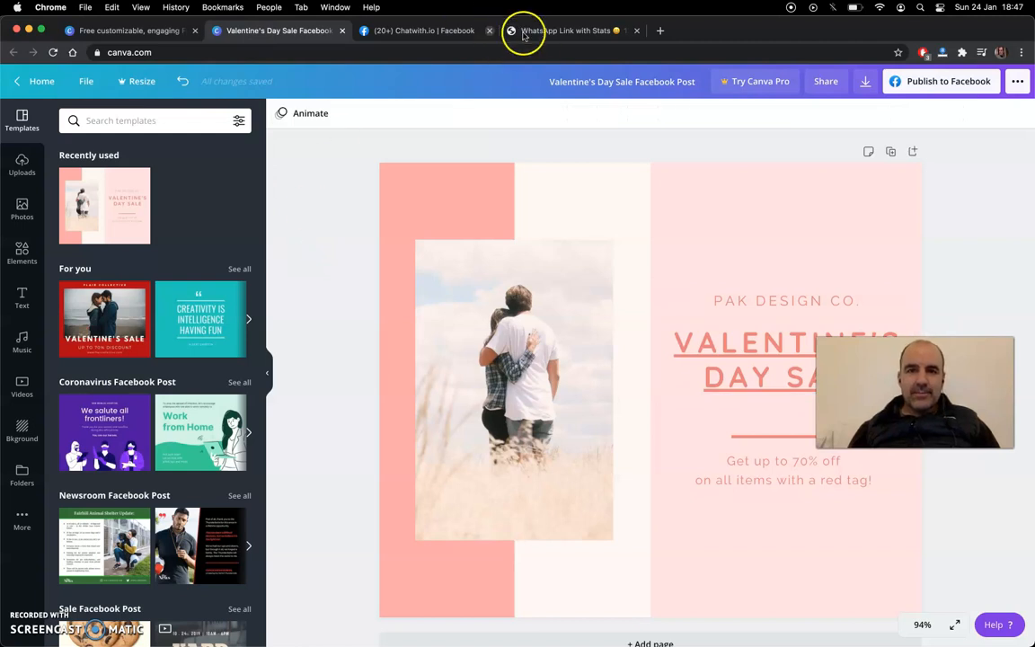
# - On Chatwith.io, scroll to 'Create a new link to your whatsapp number' and select its message field
pyautogui.click(566, 30)
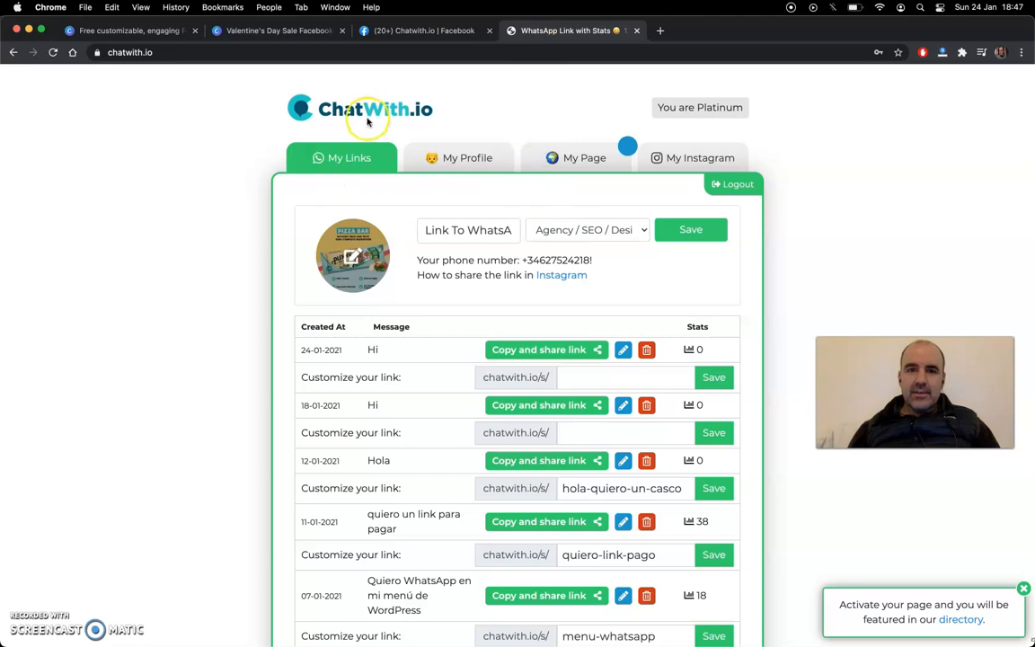
pyautogui.moveTo(493, 376)
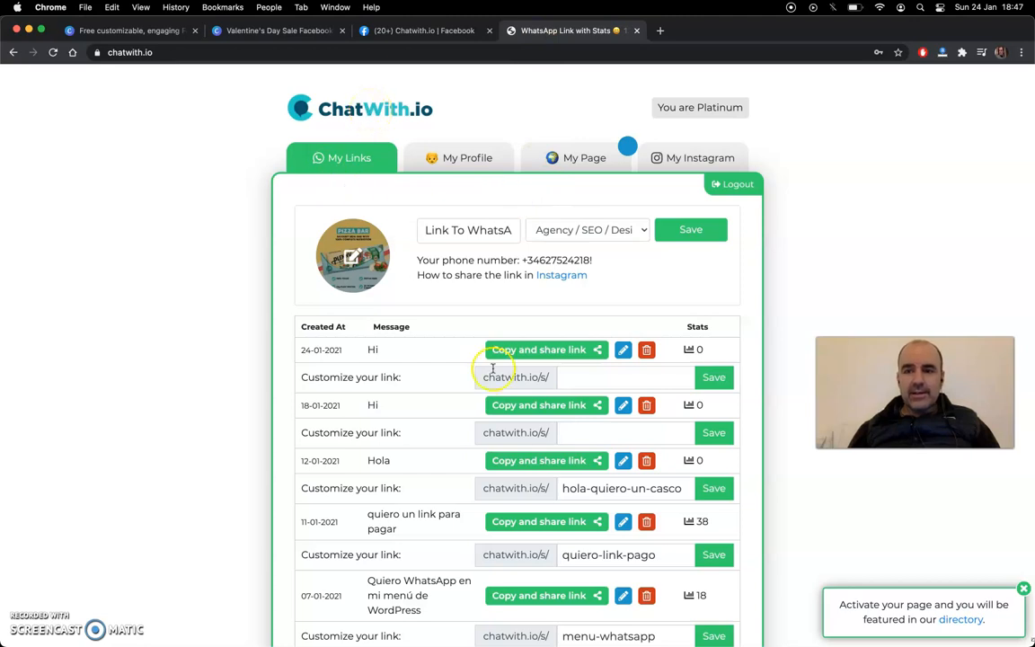
pyautogui.scroll(-3)
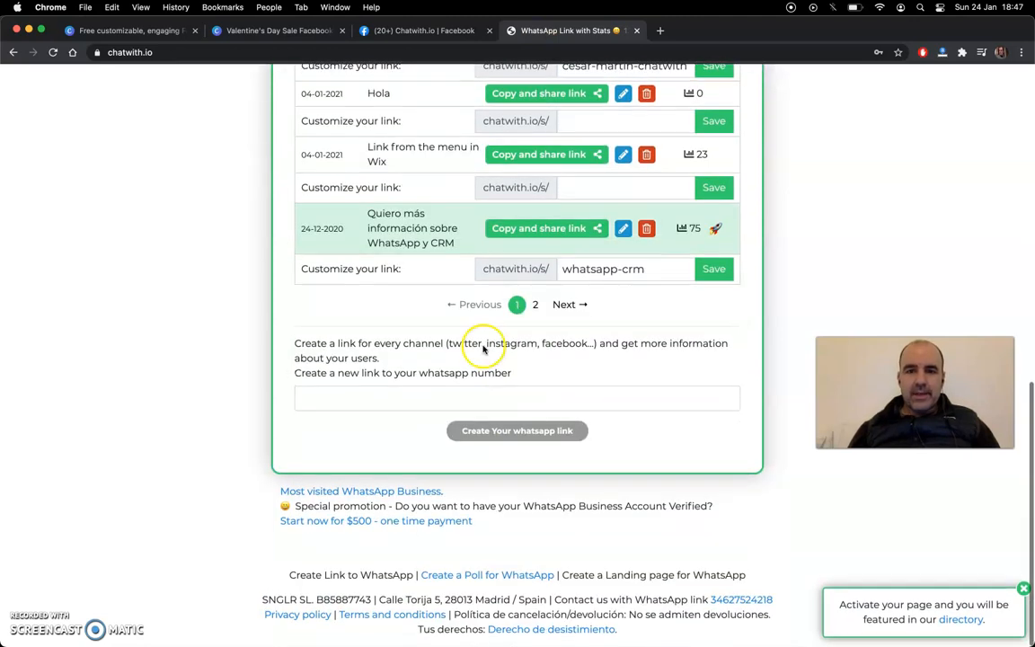
pyautogui.scroll(3)
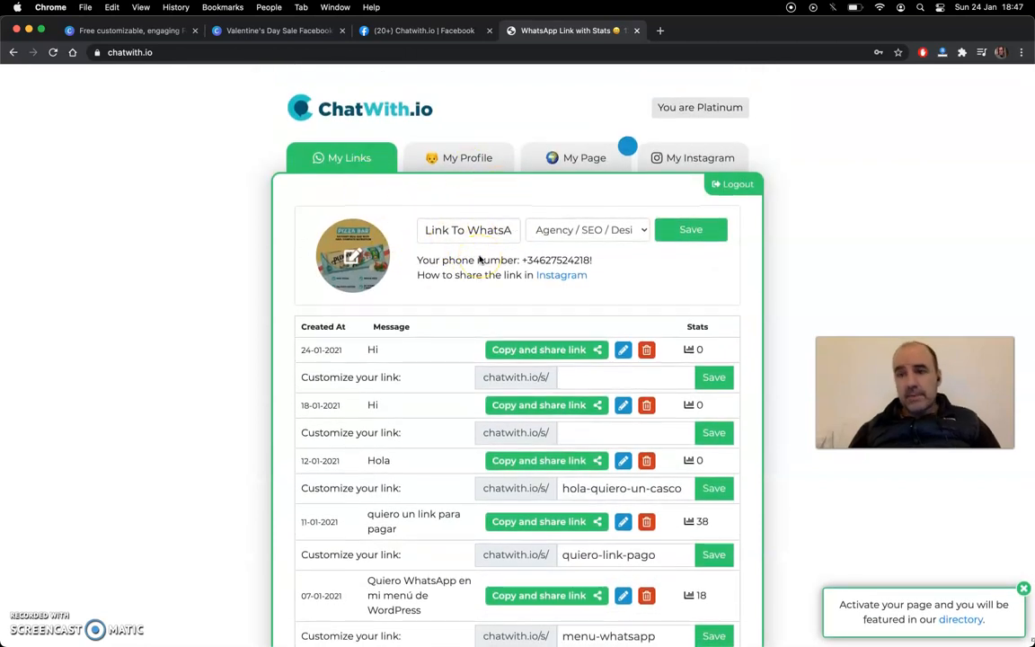
pyautogui.scroll(-3)
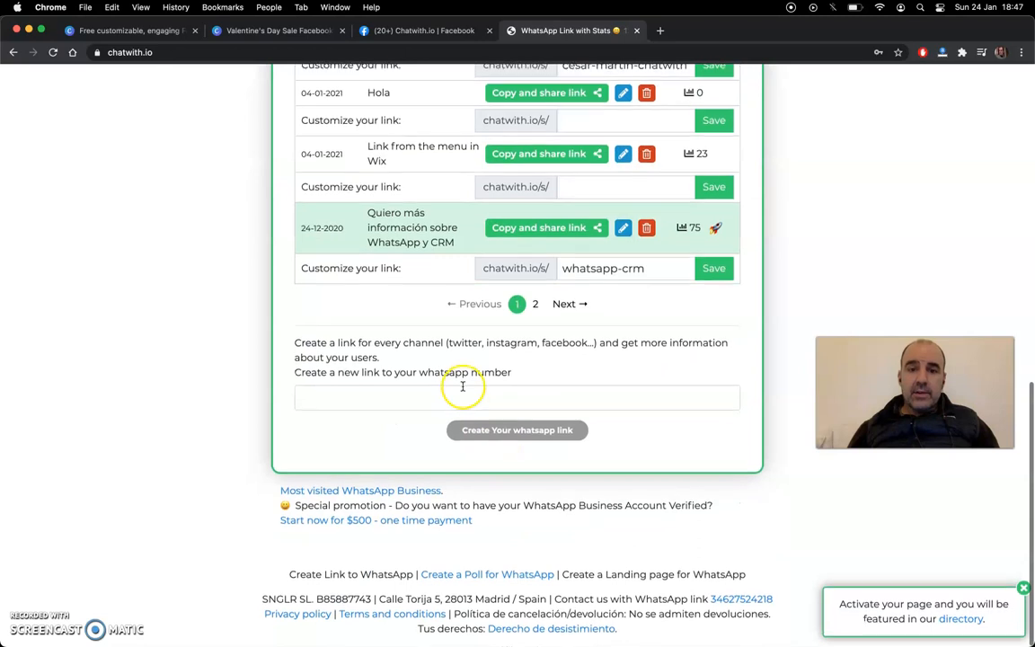
pyautogui.click(516, 399)
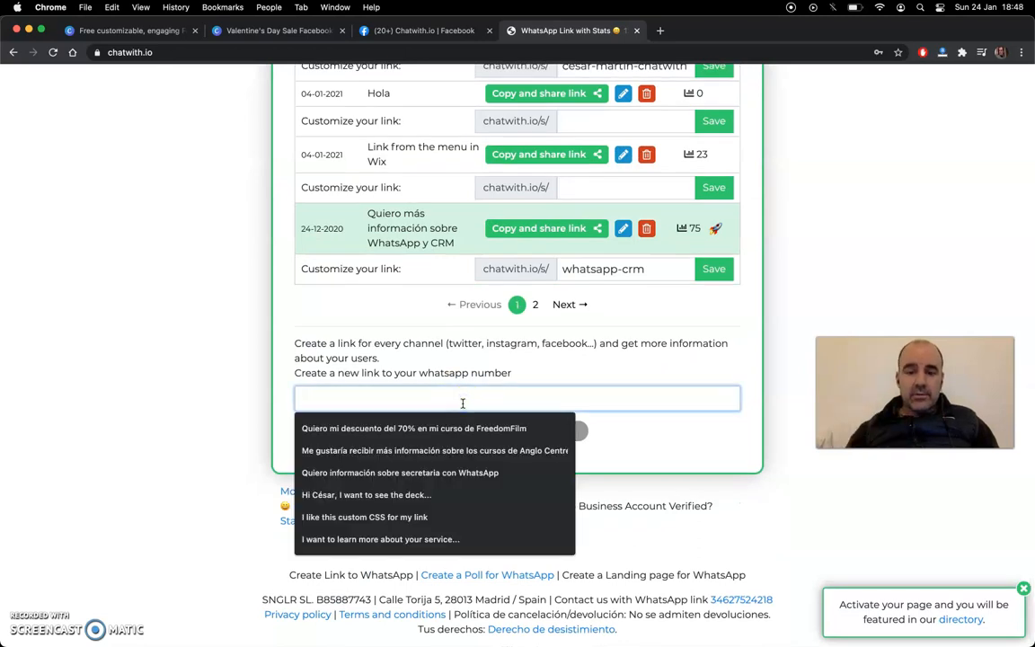
# - Create a WhatsApp link with the message 'This is my Canva Link to WhatsApp'
pyautogui.write('This is m')
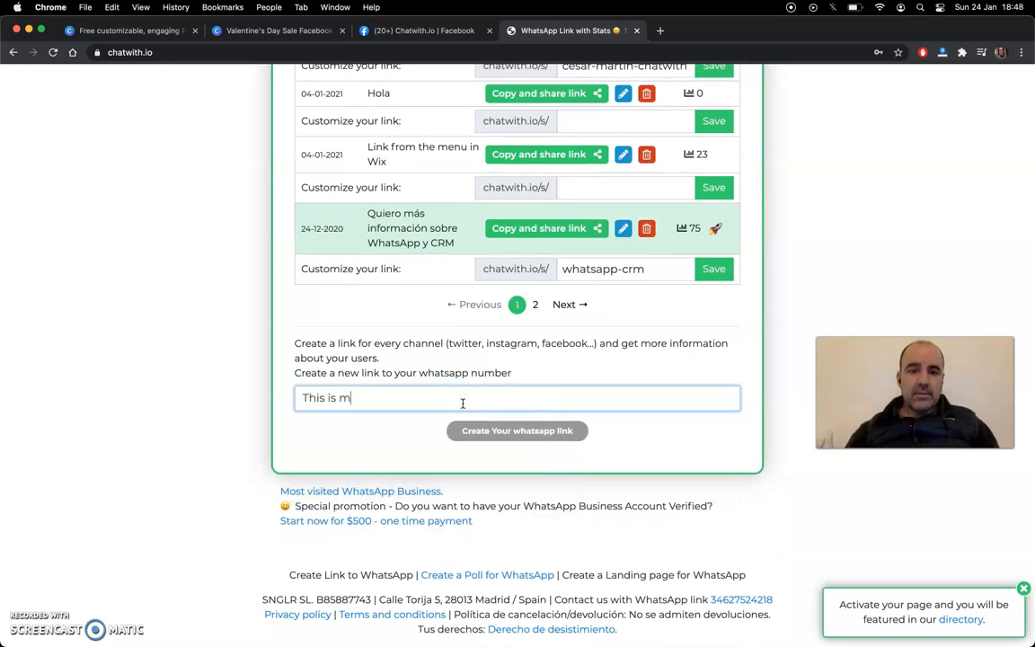
pyautogui.write('y Can')
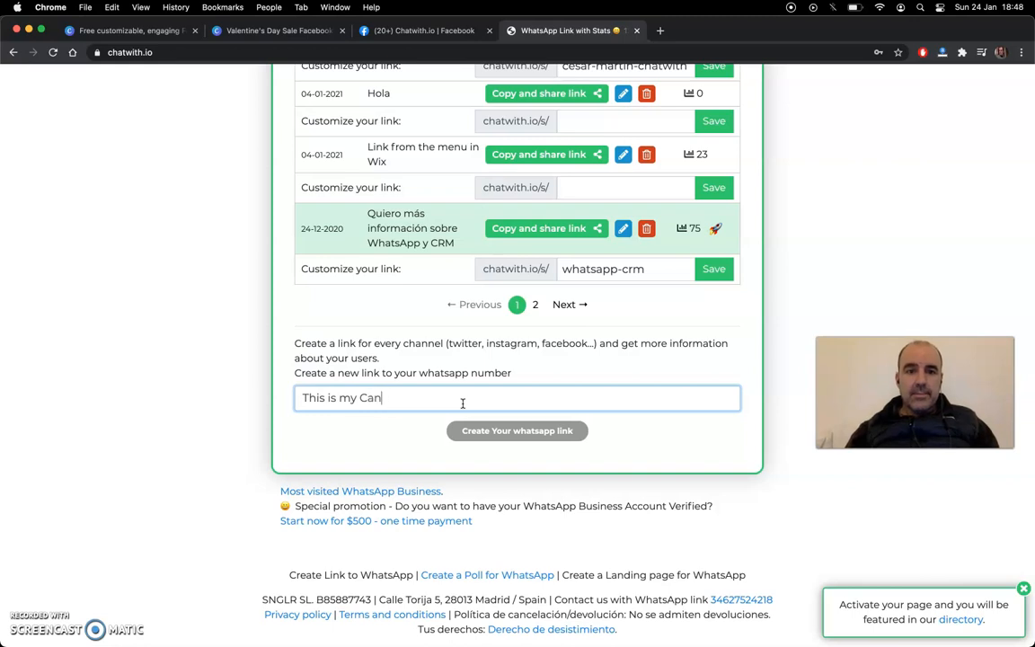
pyautogui.write('va Link to')
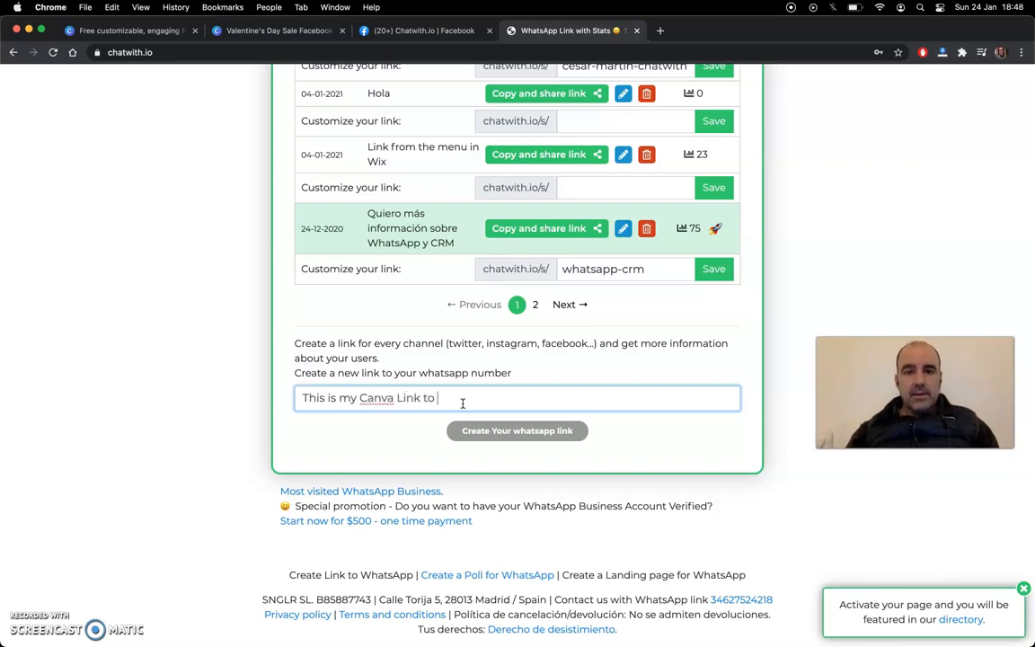
pyautogui.write('WhatsApp')
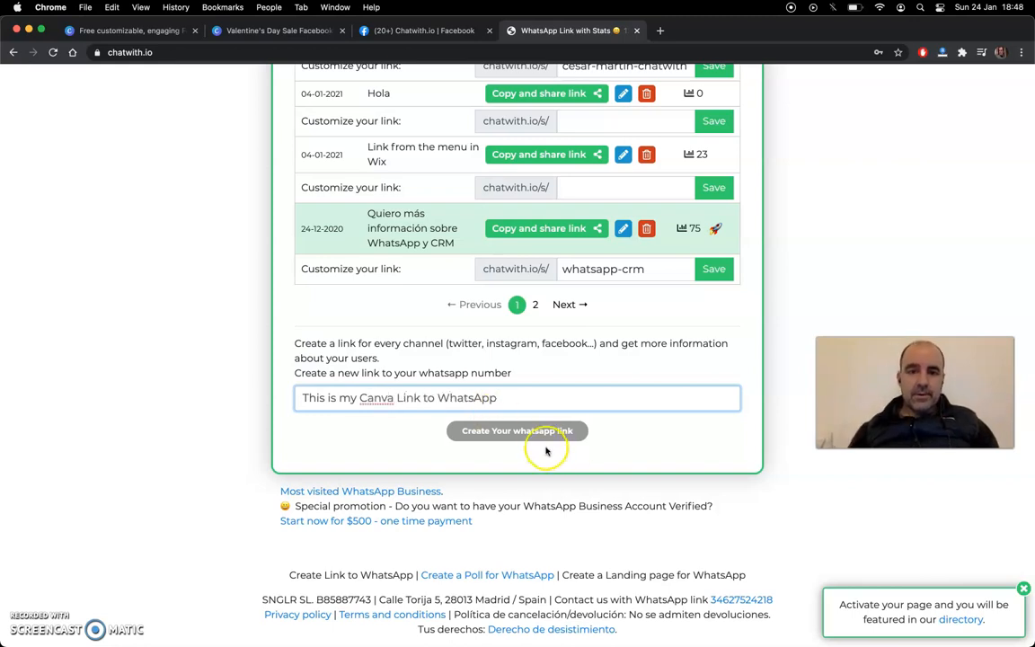
pyautogui.click(516, 430)
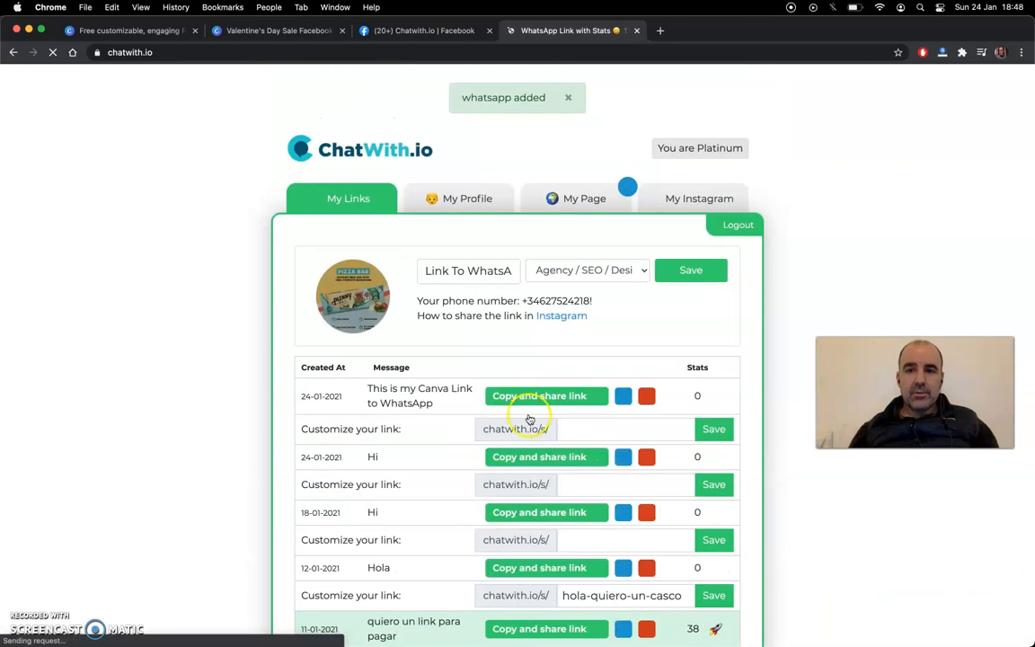
# - Save the link's custom address as link-canva-whatsapp and copy its URL
pyautogui.click(589, 429)
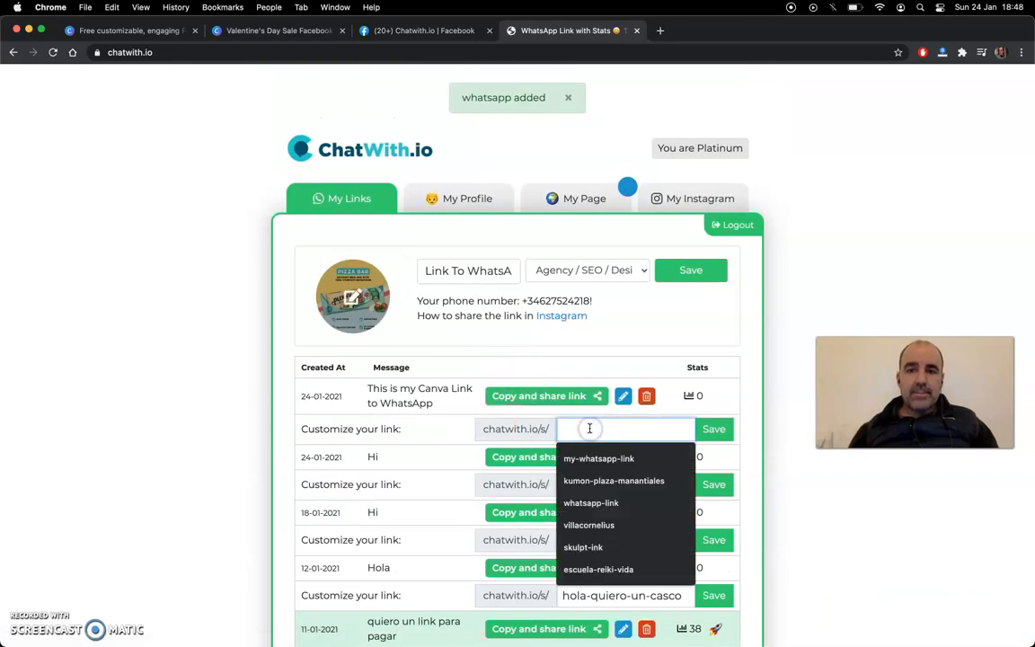
pyautogui.write('link')
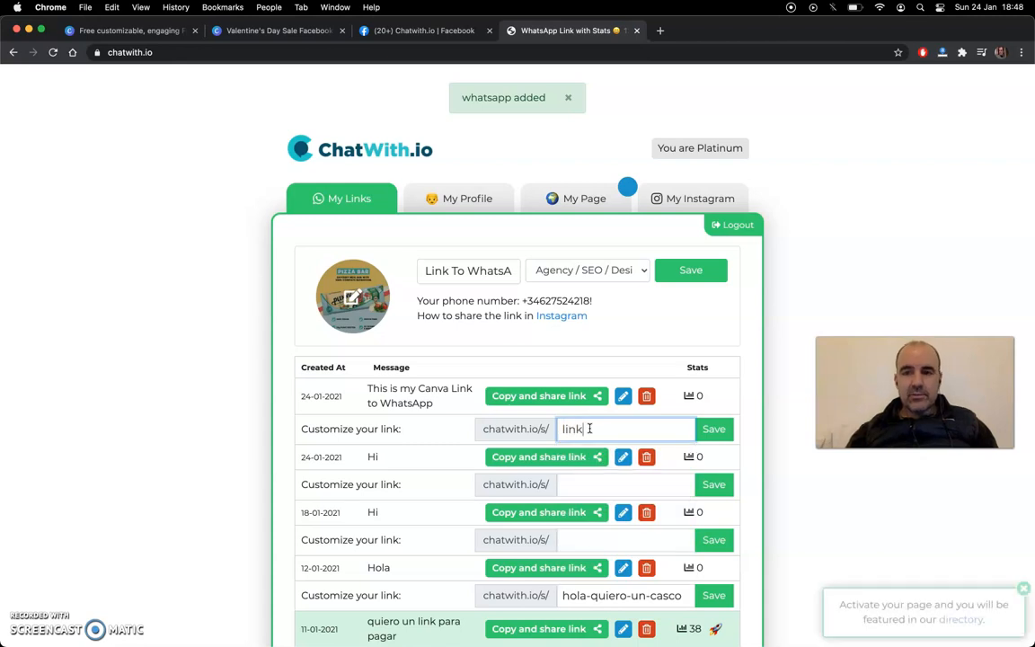
pyautogui.write('-canva')
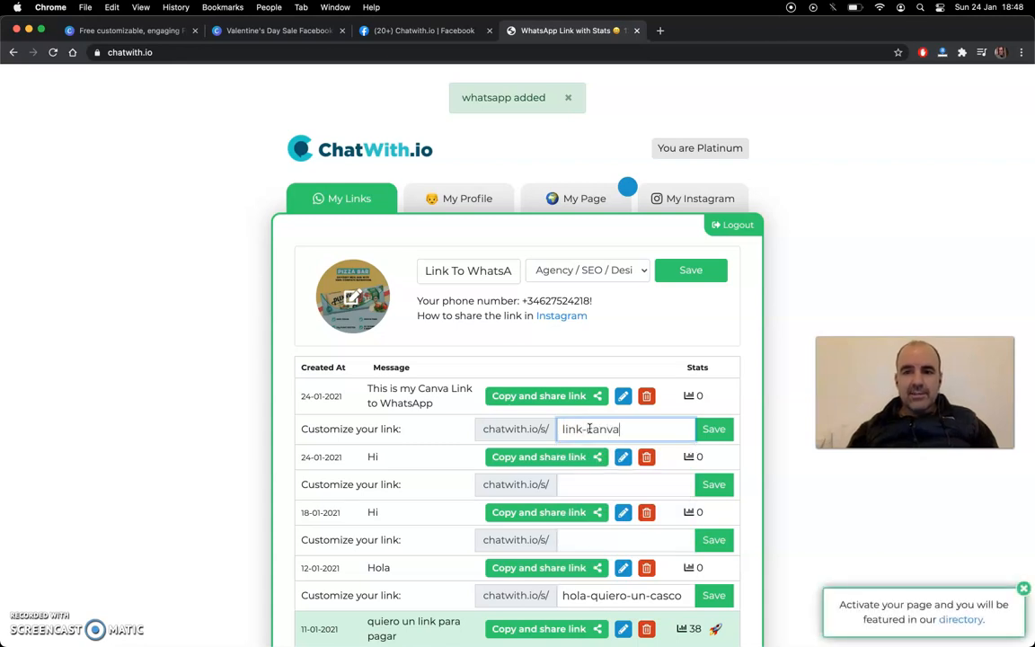
pyautogui.write('-whatsapp')
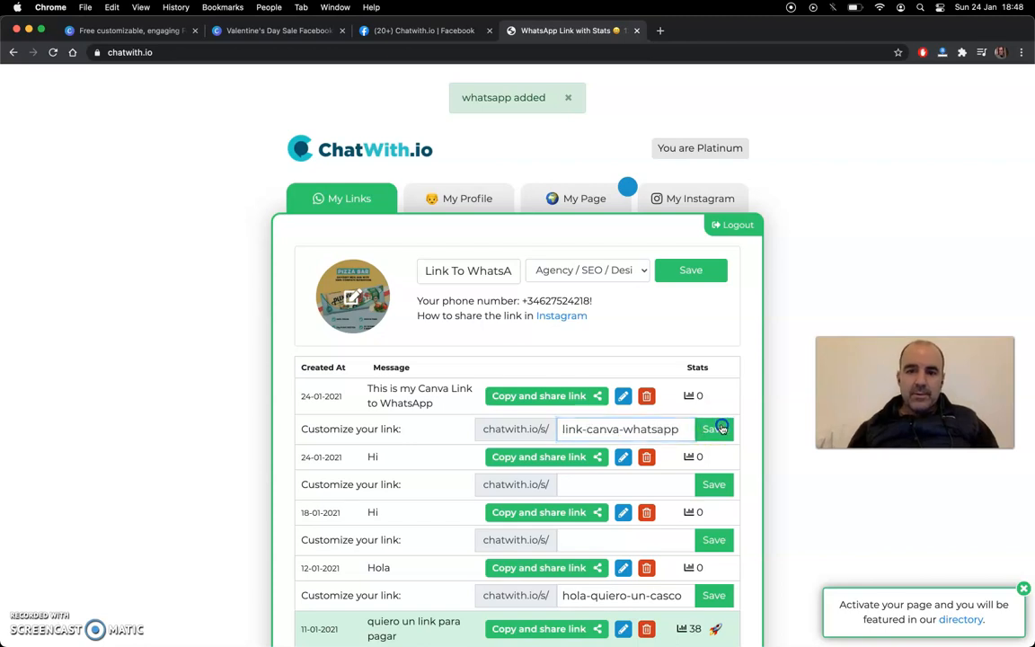
pyautogui.click(712, 429)
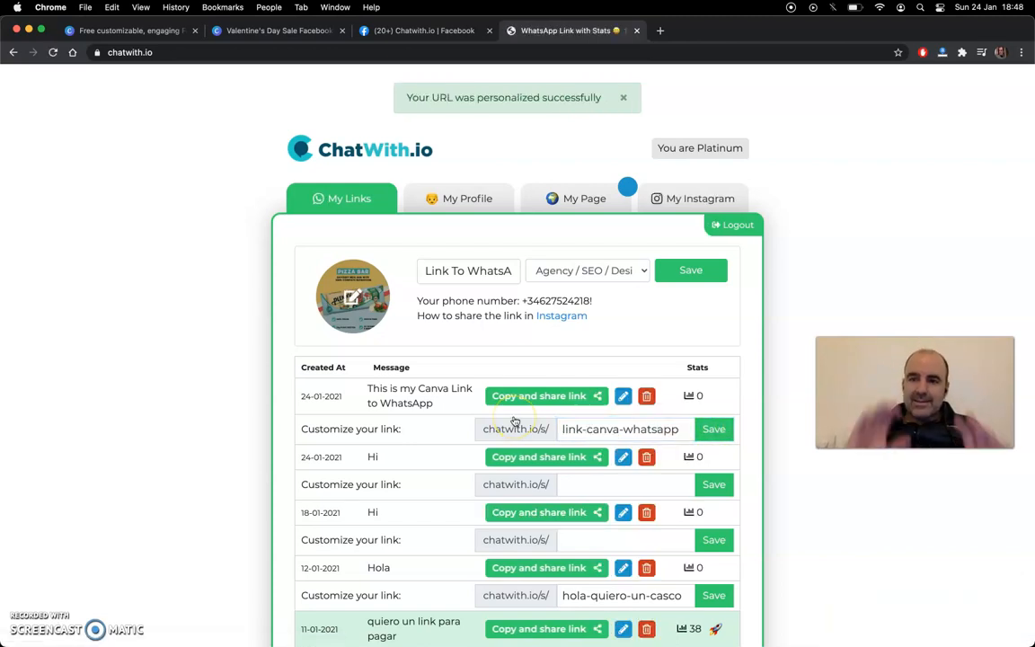
pyautogui.click(538, 395)
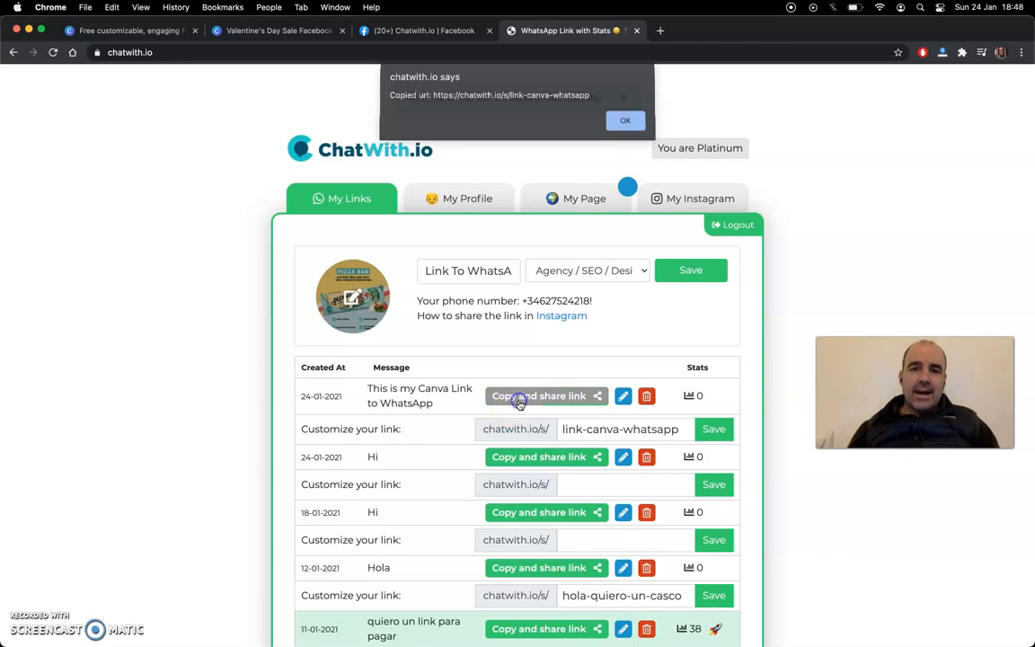
pyautogui.click(626, 120)
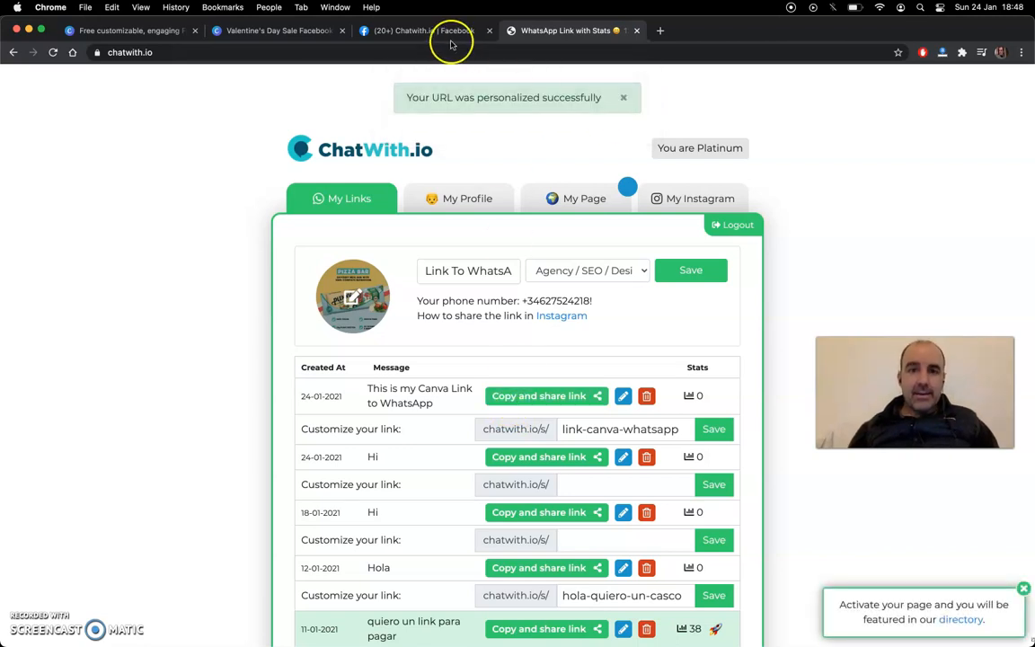
pyautogui.moveTo(418, 35)
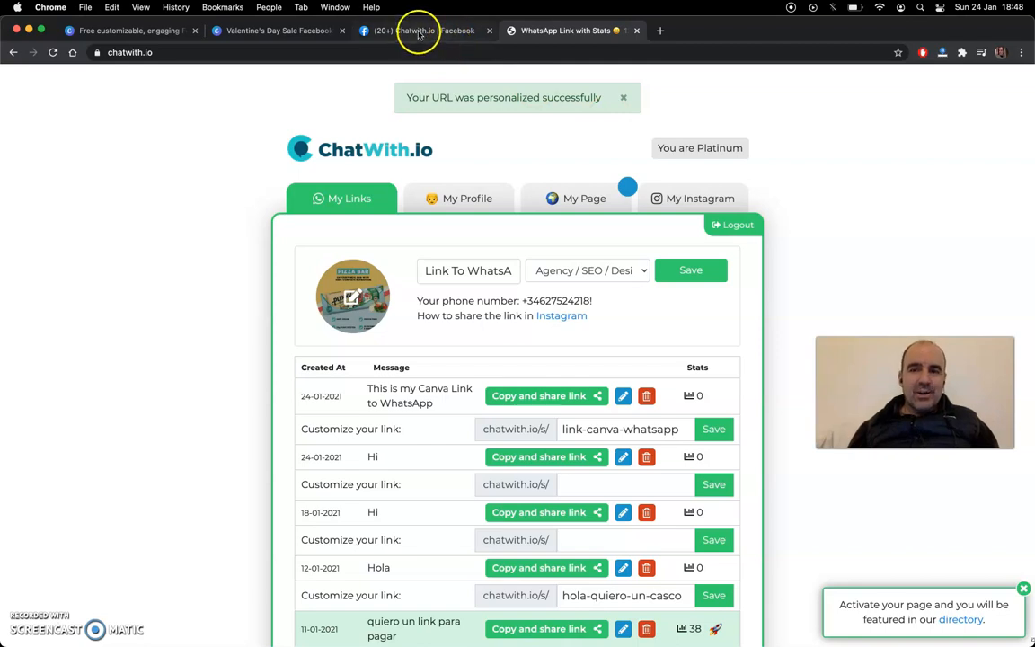
# - Apply the first Work from Home page of the Green and Purple Covid-19 template
pyautogui.click(278, 29)
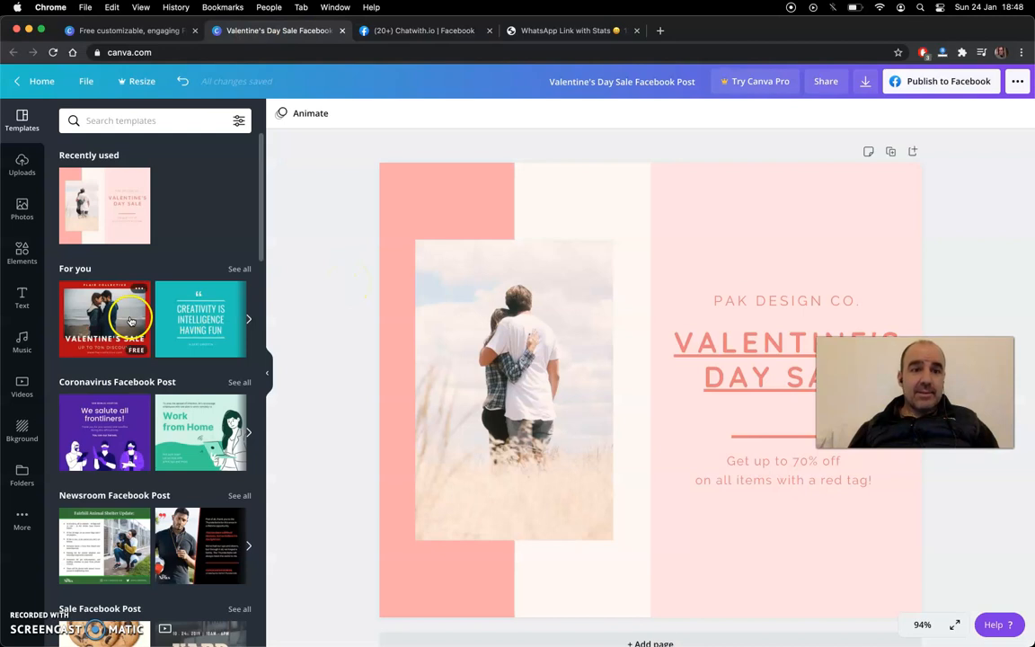
pyautogui.moveTo(189, 453)
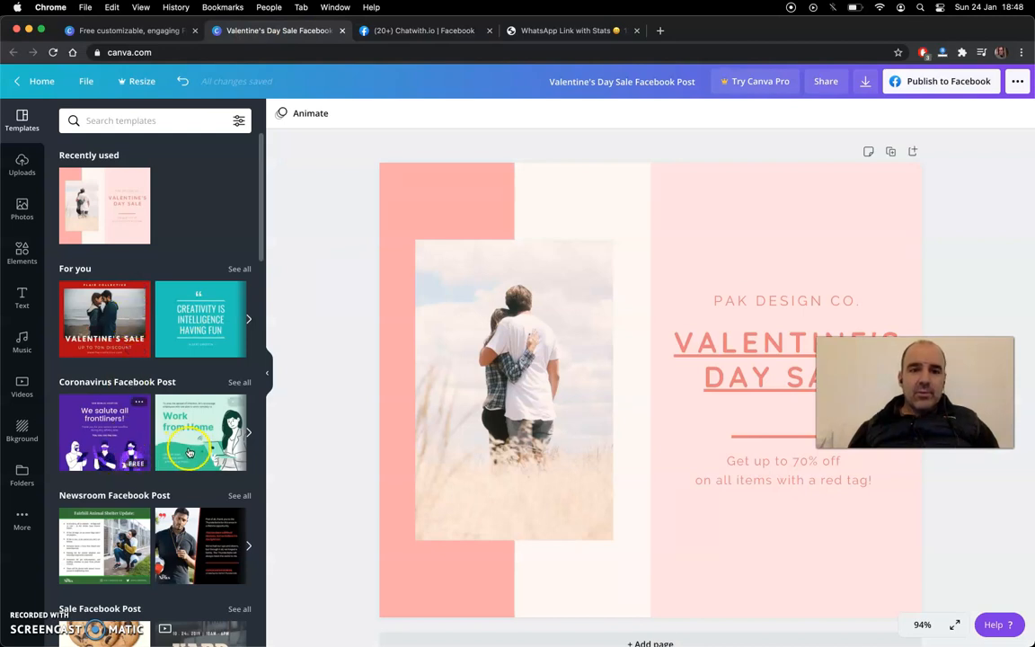
pyautogui.click(200, 432)
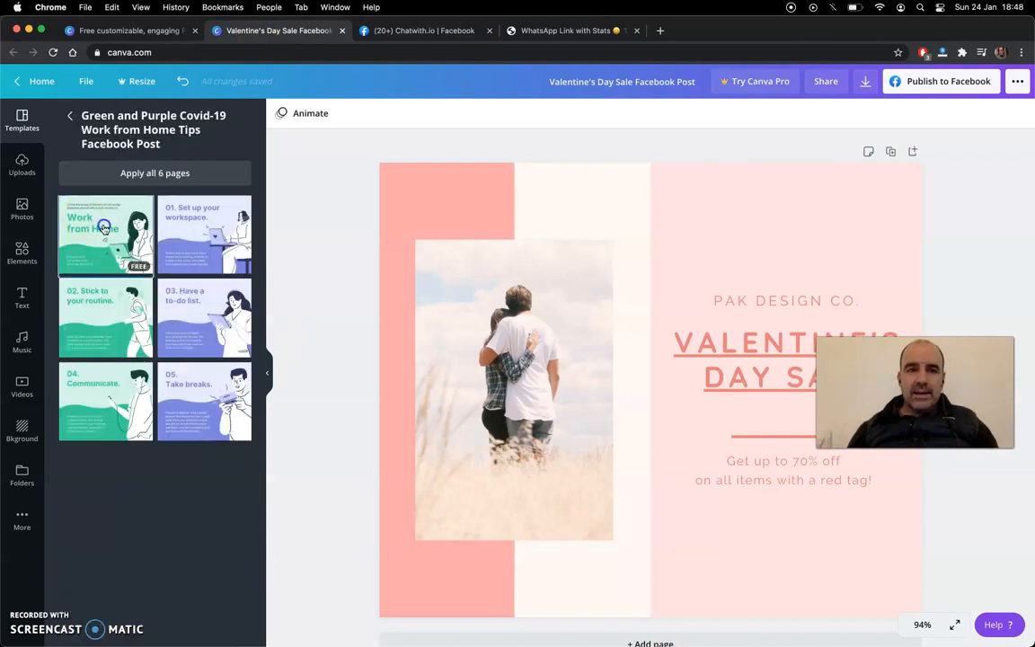
pyautogui.click(105, 235)
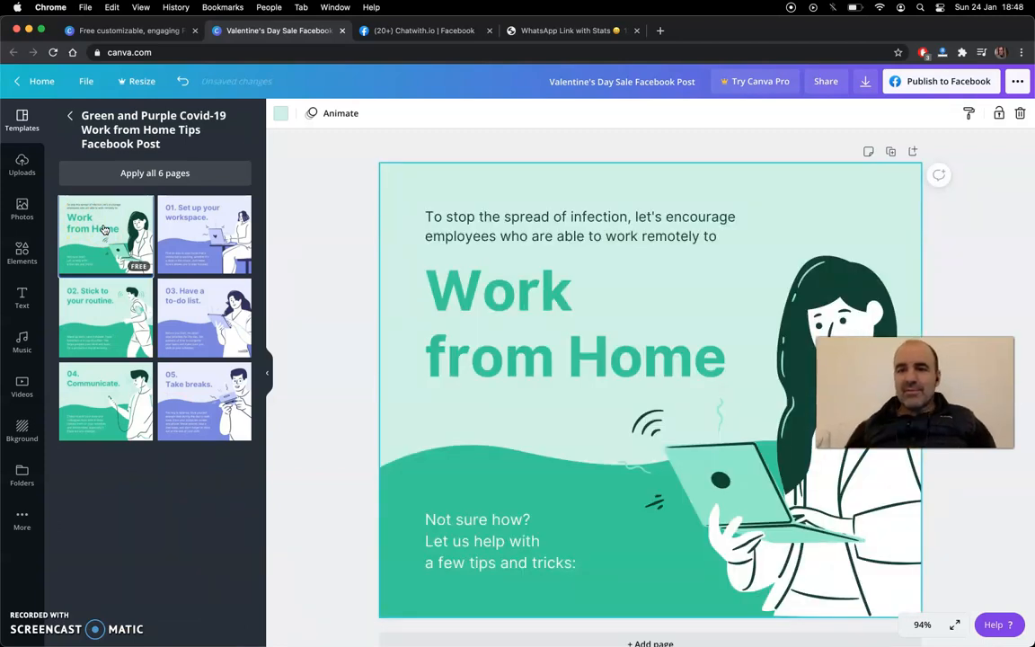
pyautogui.moveTo(377, 328)
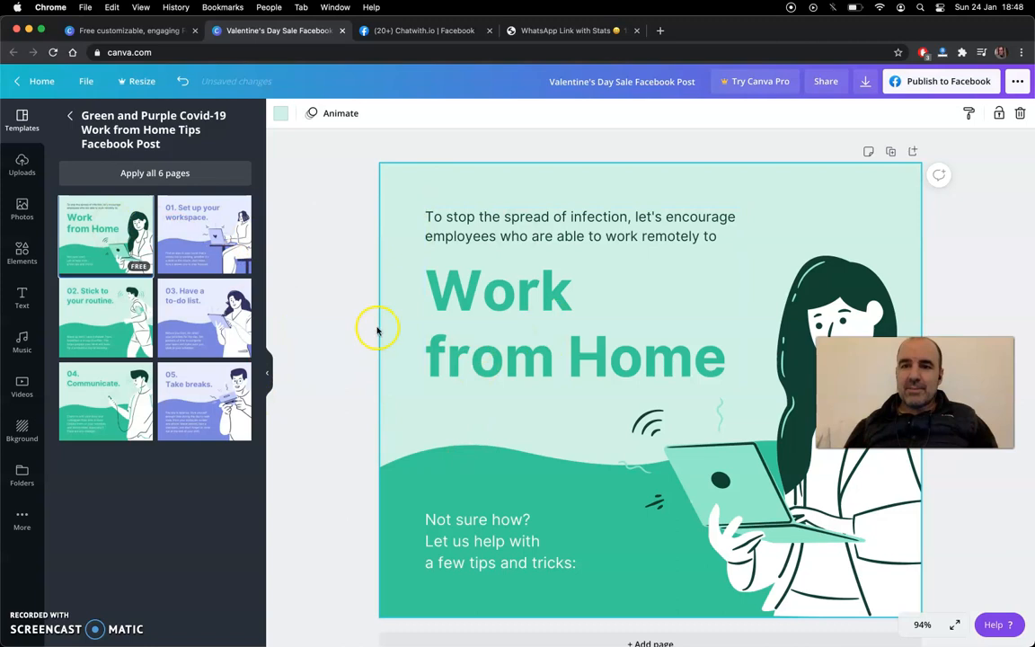
# - Retype the headline as 'Work from Home. Use WhatsApp' and reduce its font size from 72 to 49
pyautogui.click(561, 342)
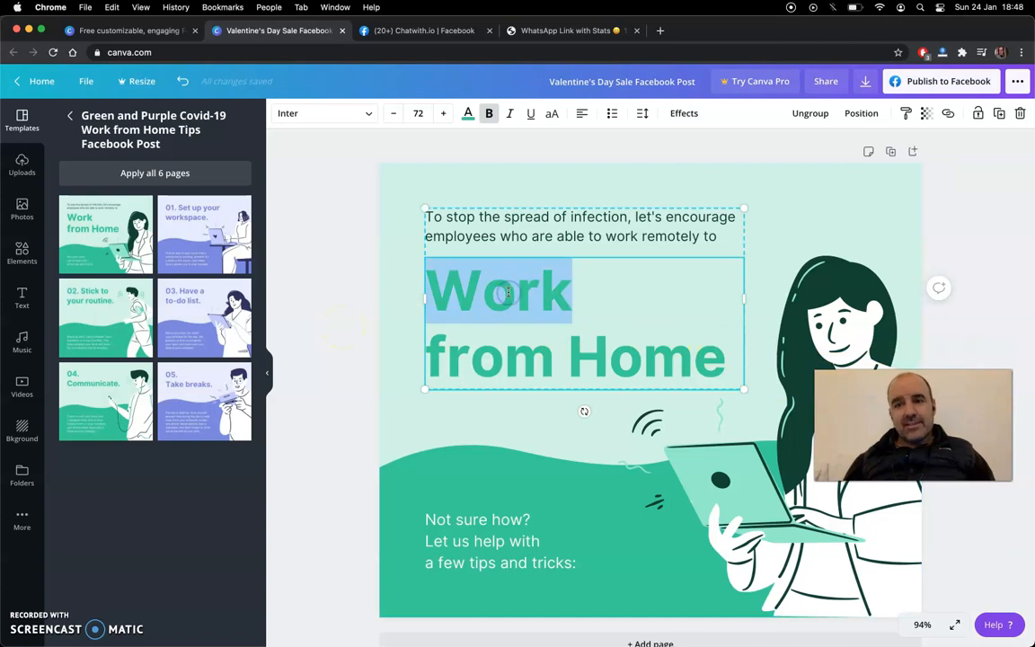
pyautogui.click(643, 356)
pyautogui.write('. Use WHatsApp')
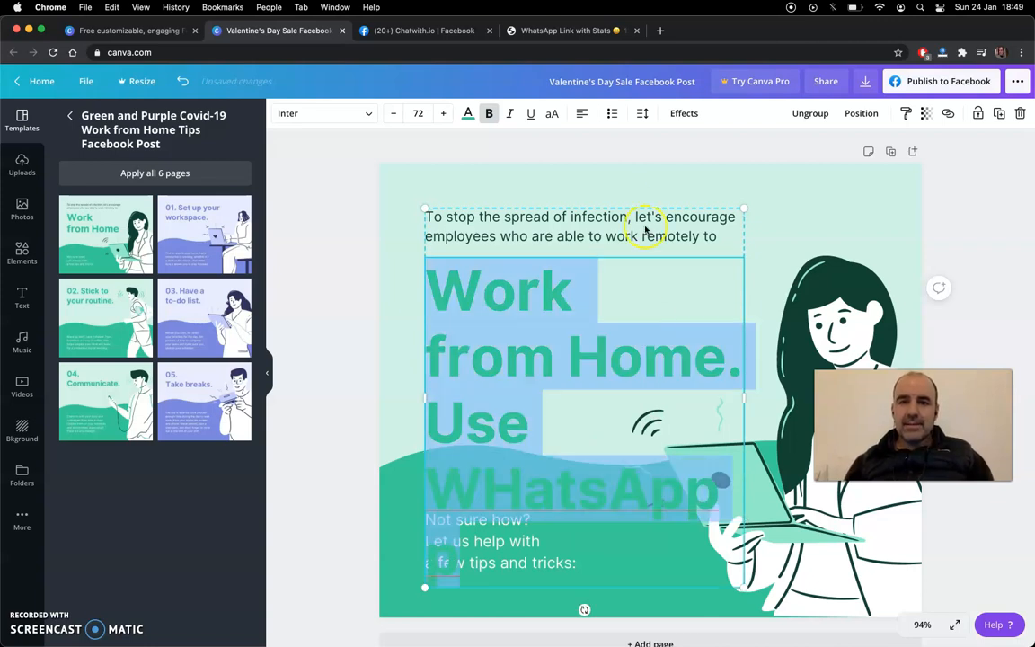
pyautogui.click(392, 113)
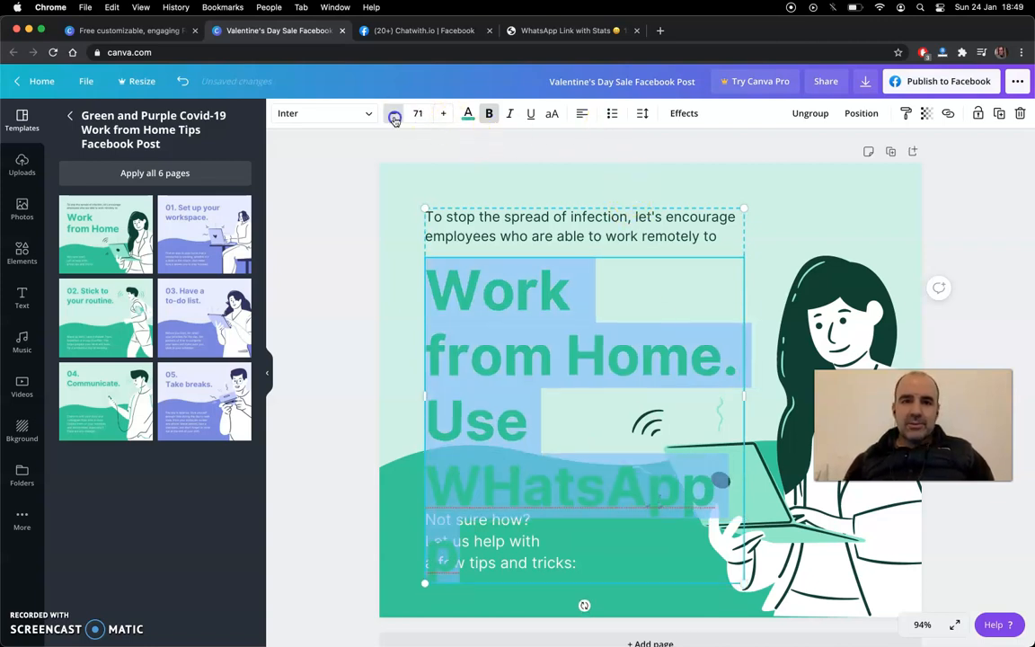
pyautogui.click(418, 113)
pyautogui.write('51')
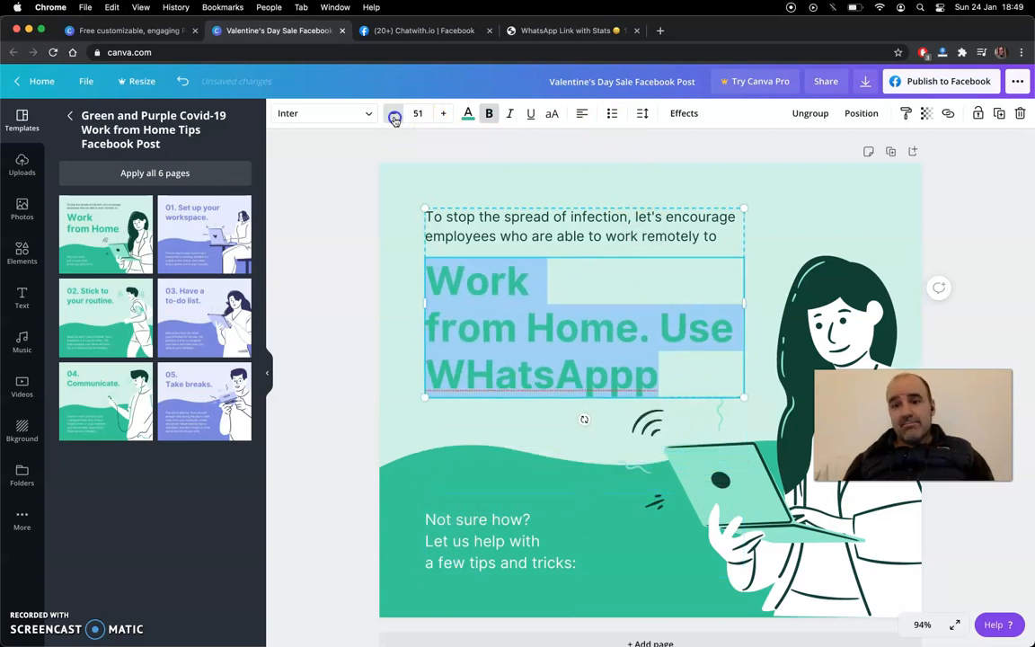
pyautogui.click(393, 113)
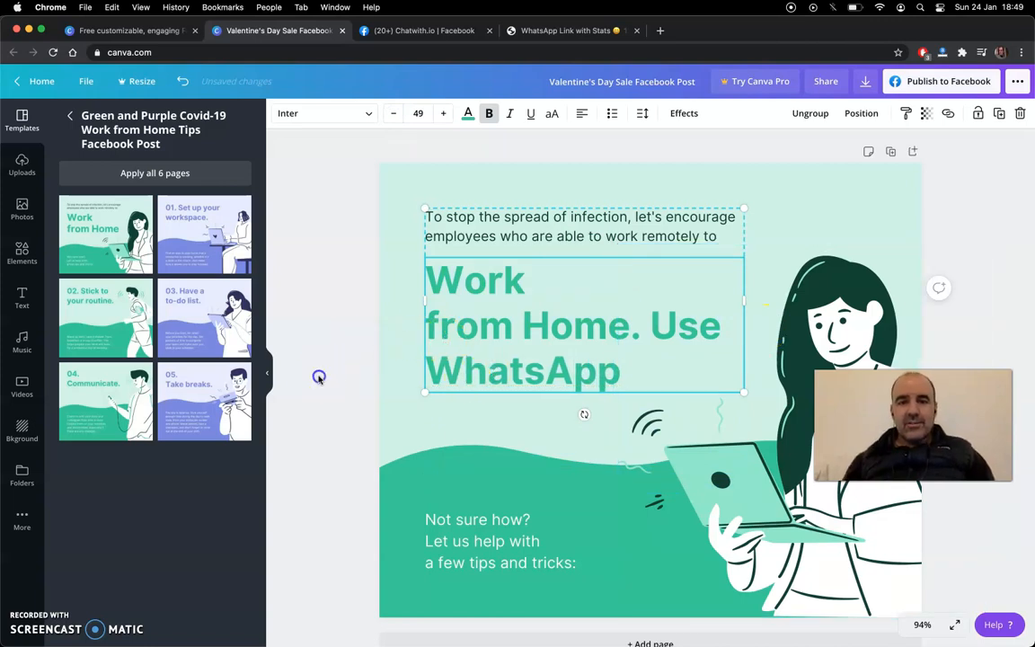
pyautogui.click(744, 380)
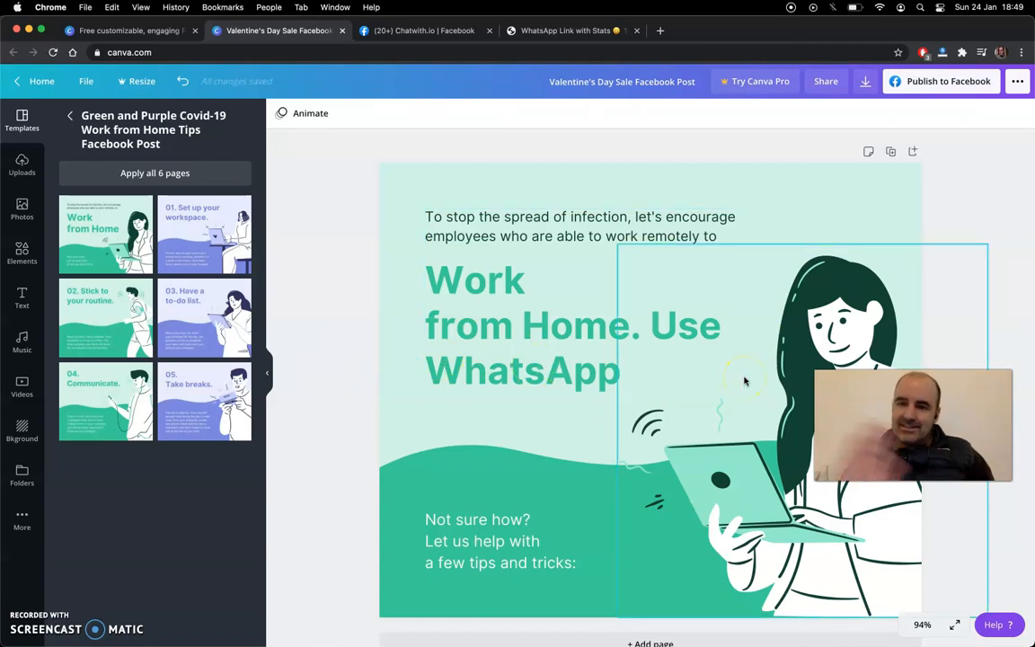
pyautogui.moveTo(751, 351)
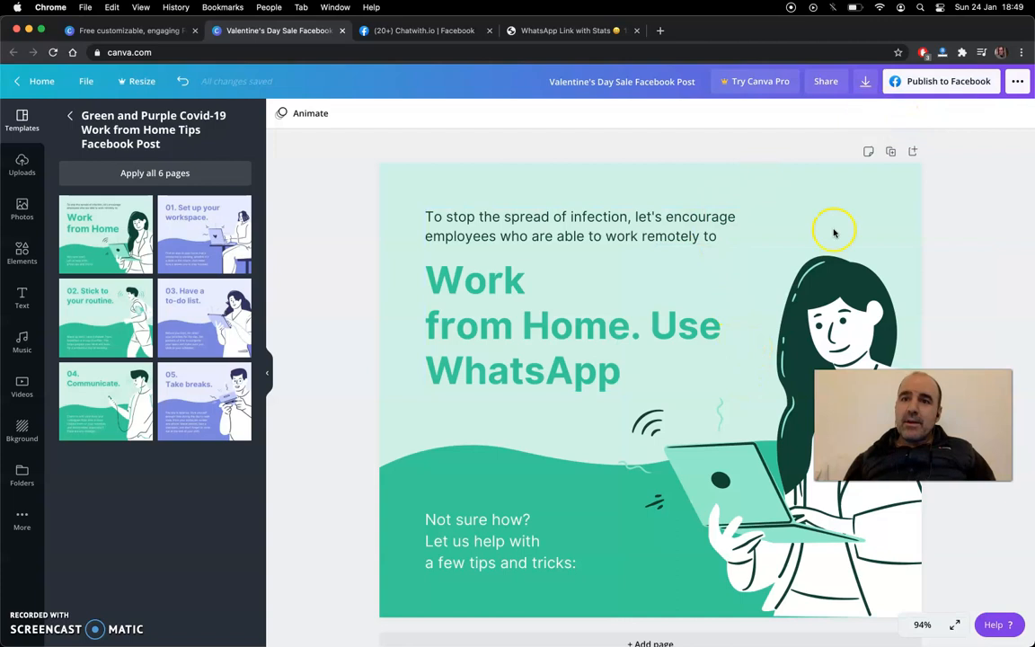
pyautogui.click(940, 81)
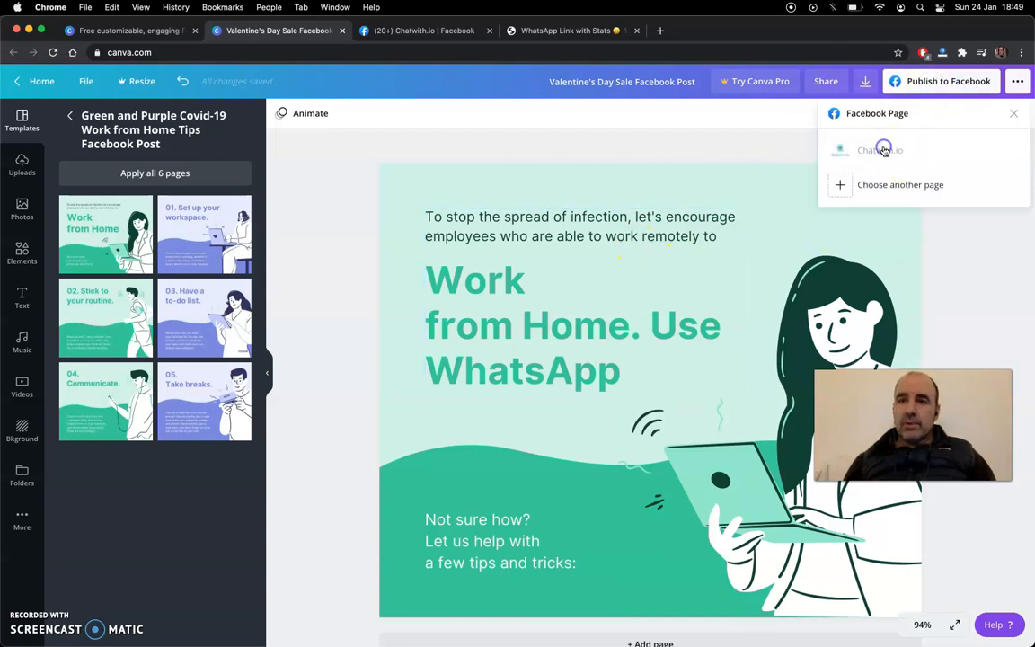
pyautogui.click(879, 150)
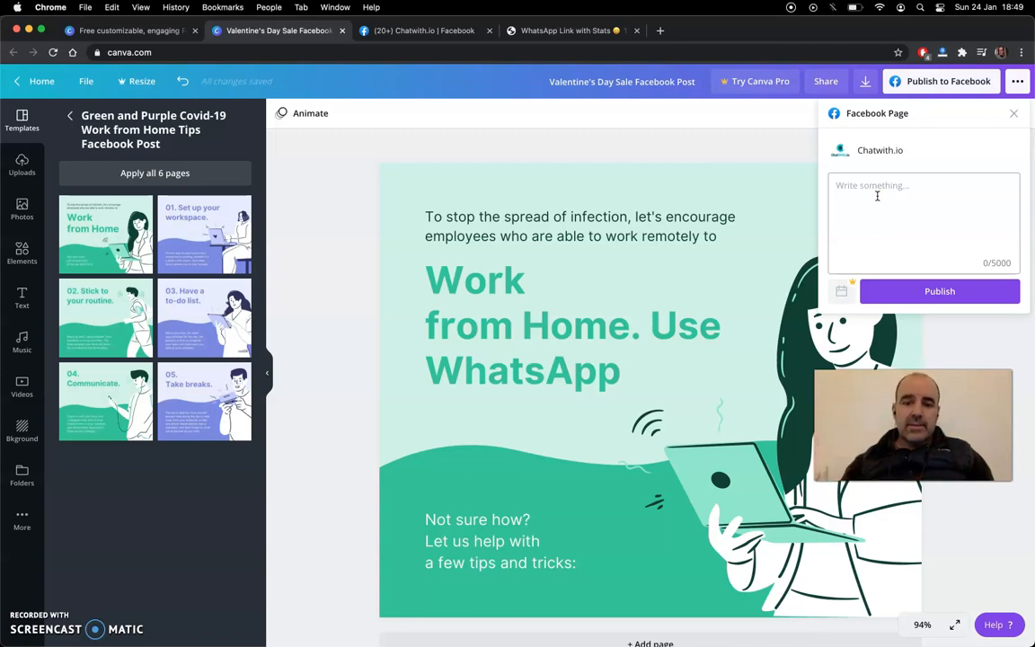
pyautogui.write('Hey, if you')
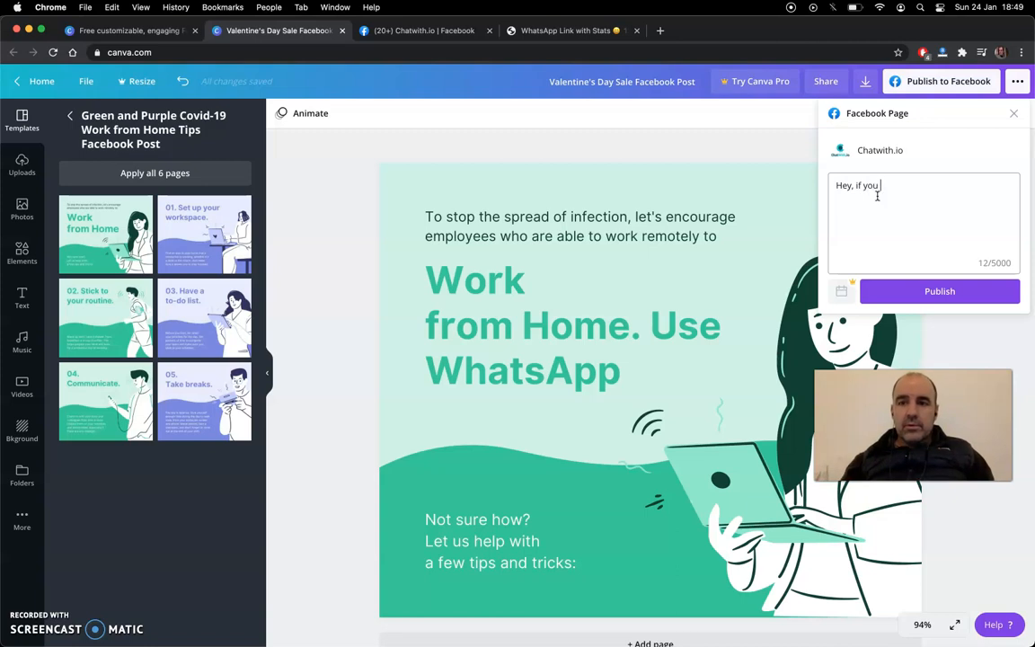
pyautogui.write('want to con')
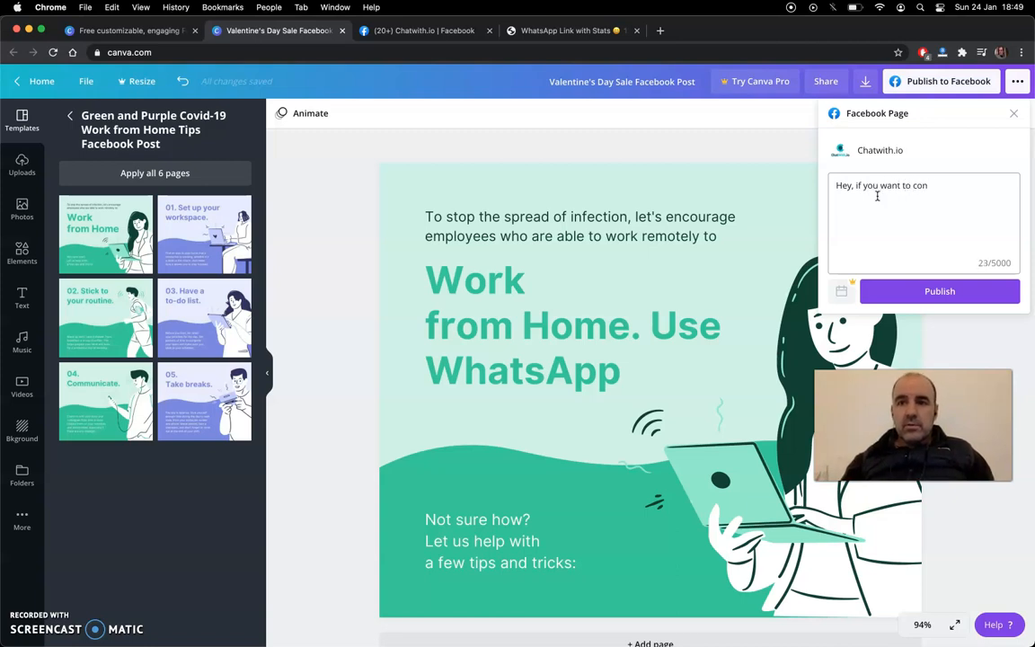
pyautogui.write('nect with your')
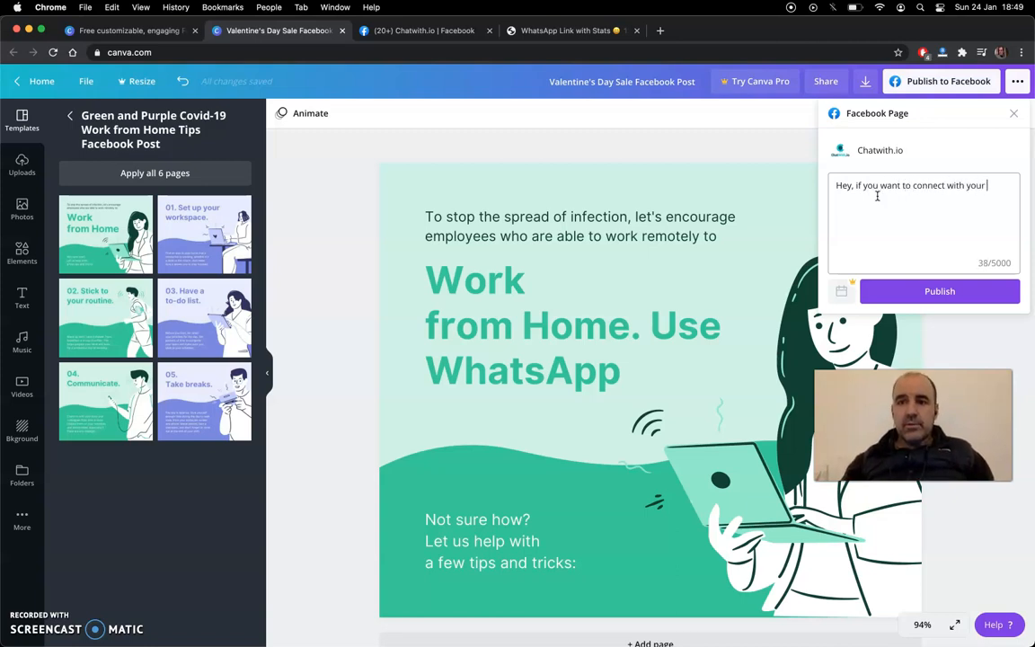
pyautogui.write('customers, use')
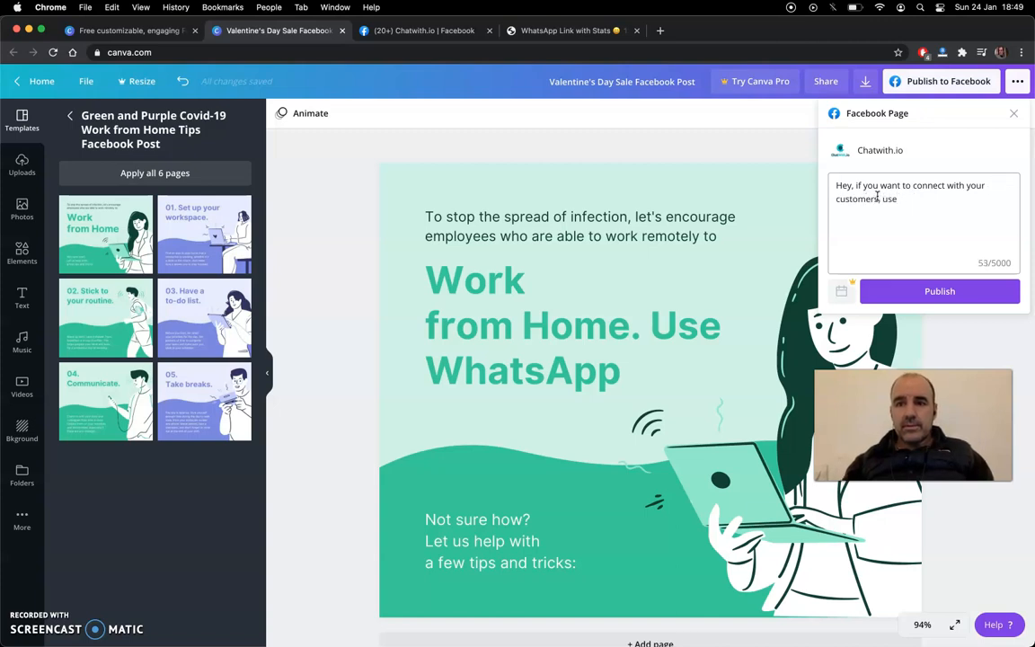
pyautogui.write('Whats')
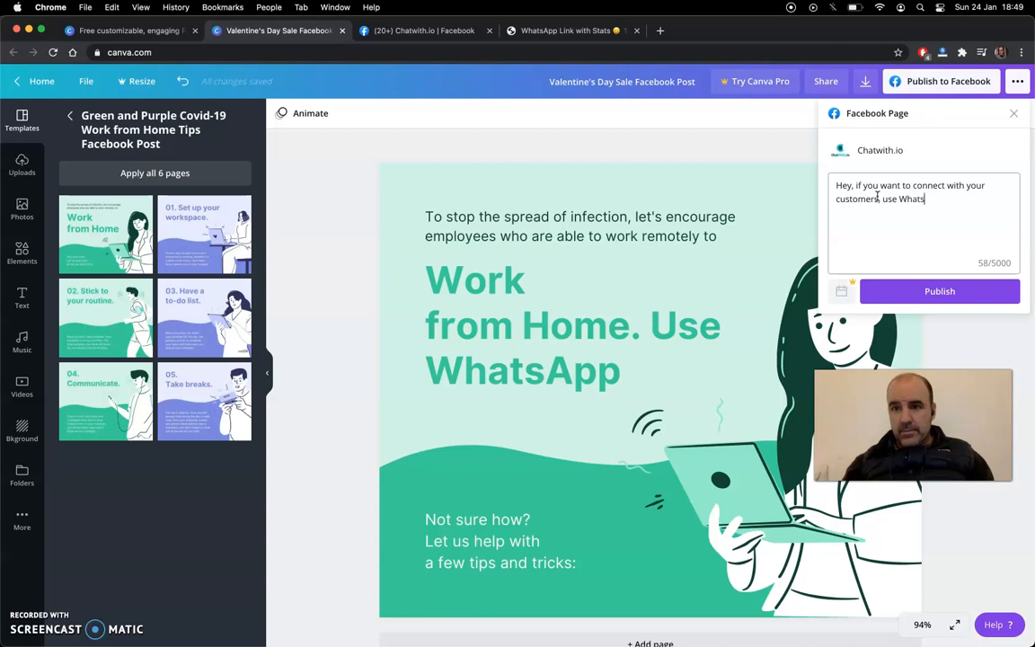
pyautogui.write('https://chatwith.io/s/link-canva-whatsapp')
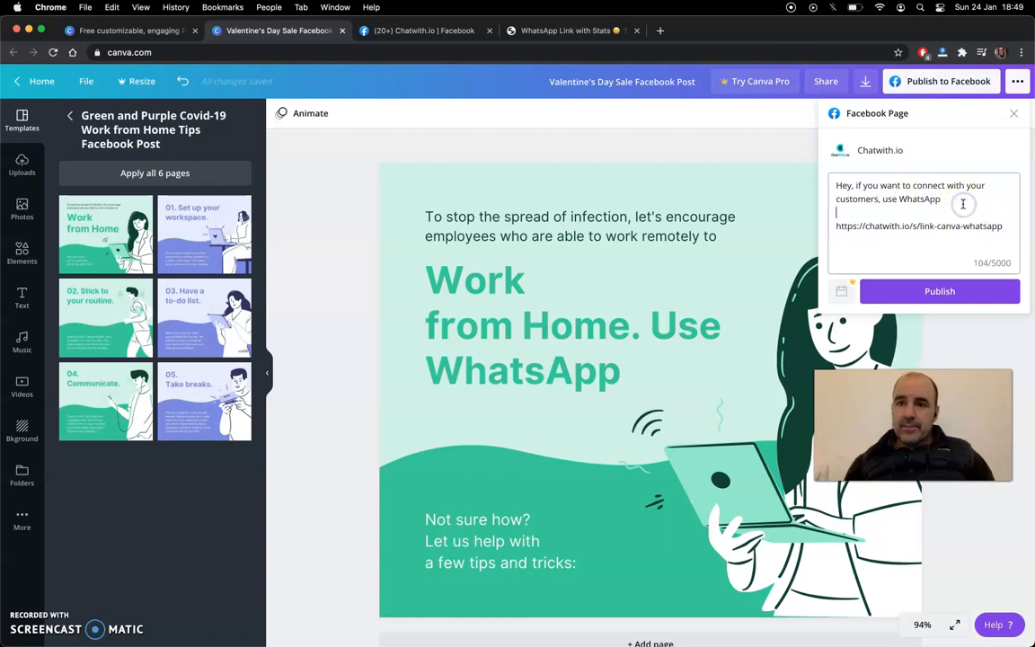
pyautogui.moveTo(841, 291)
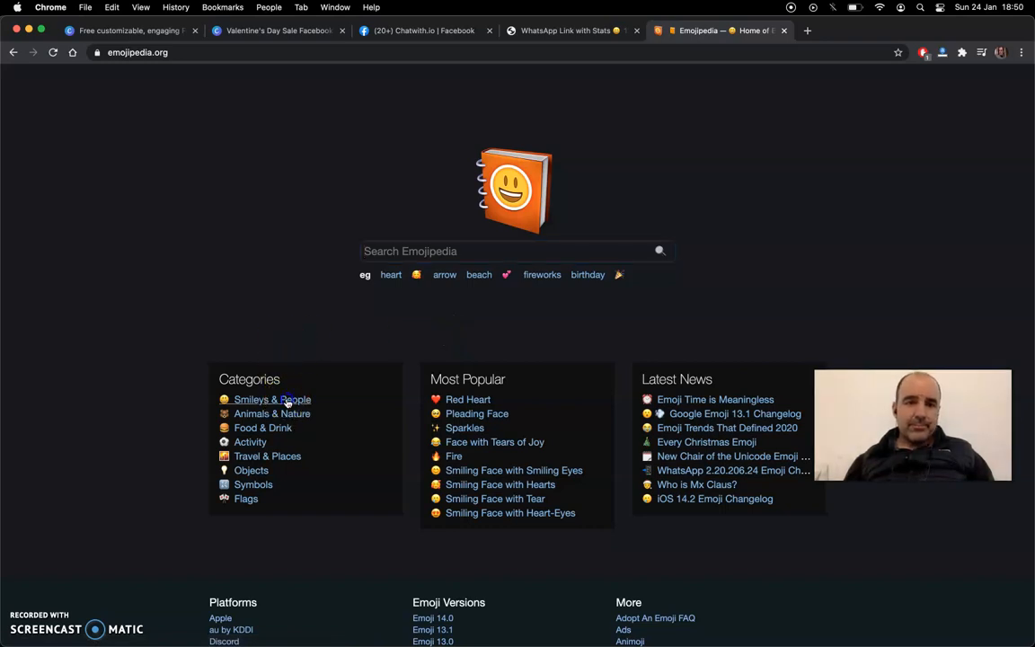
# - Copy the Grinning Face emoji from Emojipedia into the Canva caption
pyautogui.click(272, 399)
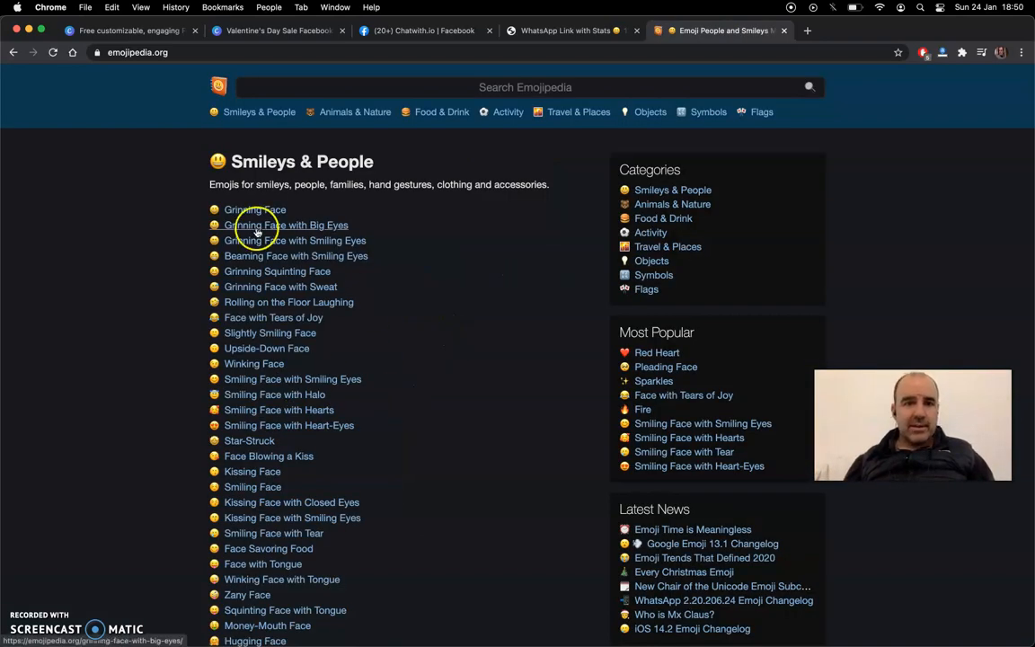
pyautogui.click(256, 209)
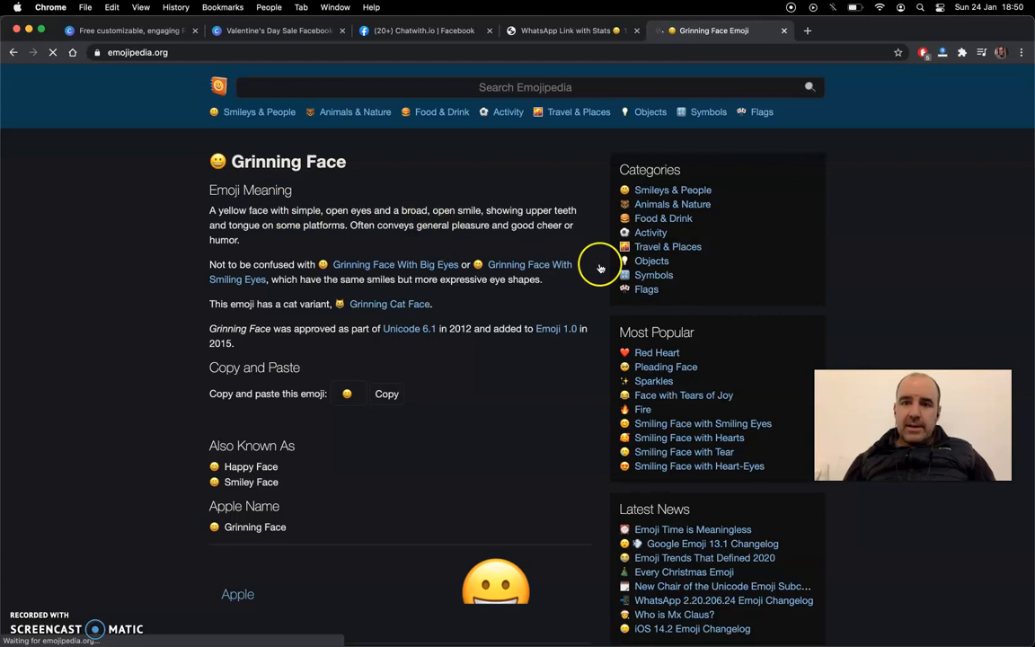
pyautogui.click(387, 393)
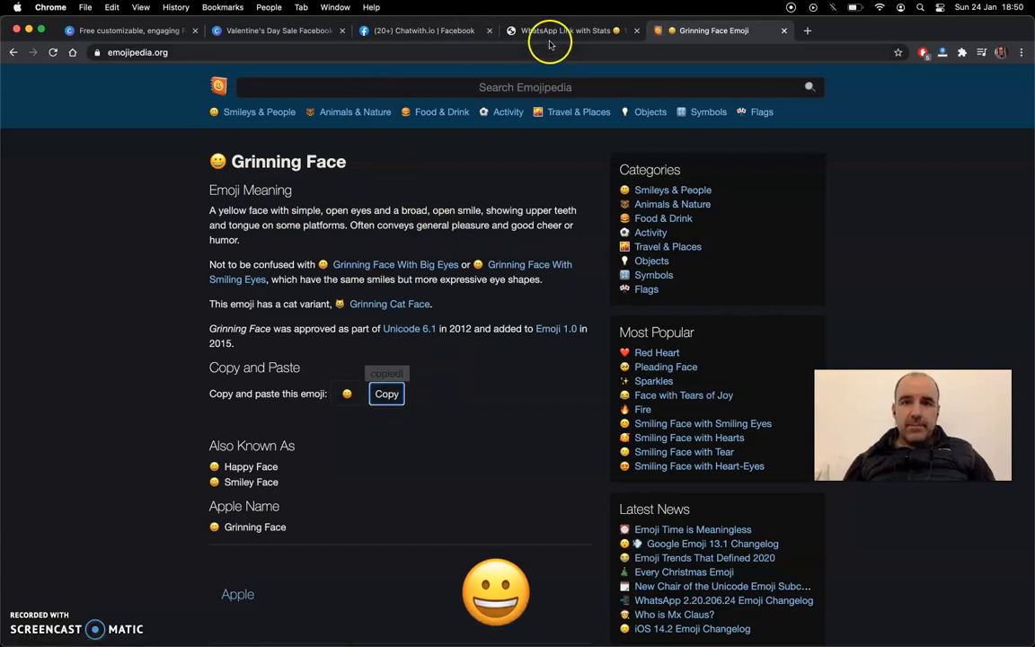
pyautogui.click(423, 31)
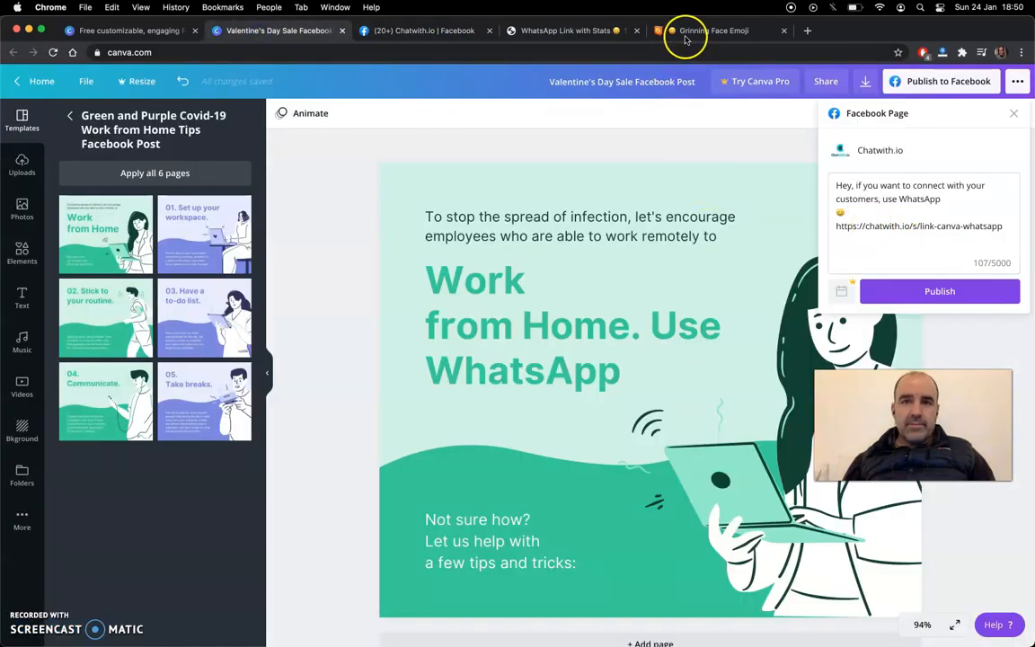
# - Find 'finger point' on Emojipedia and take Backhand Index Pointing Down to the caption
pyautogui.click(715, 30)
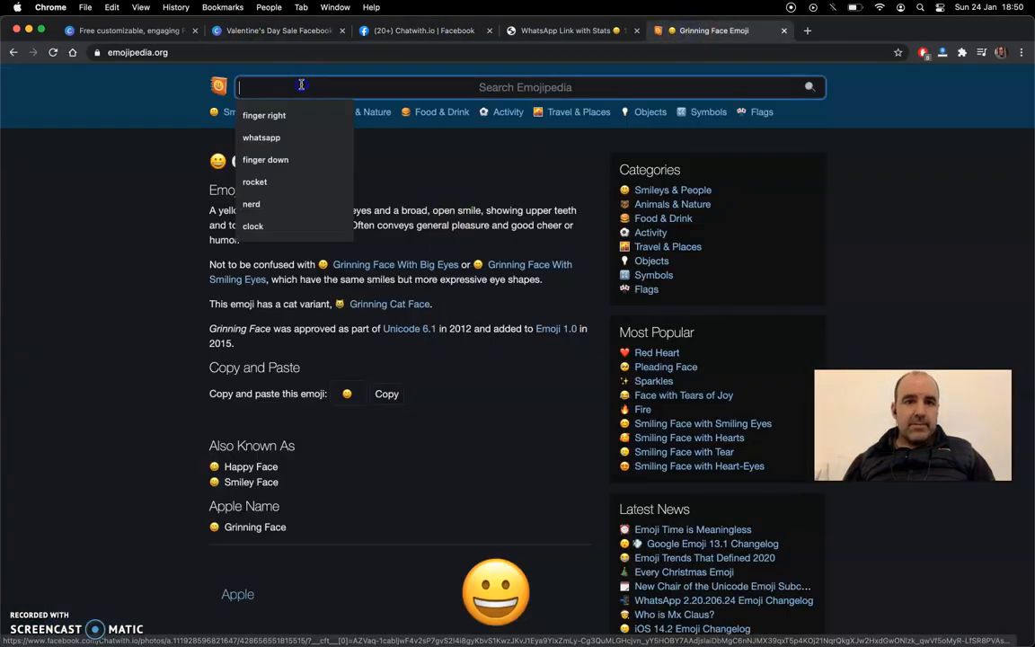
pyautogui.write('finger point')
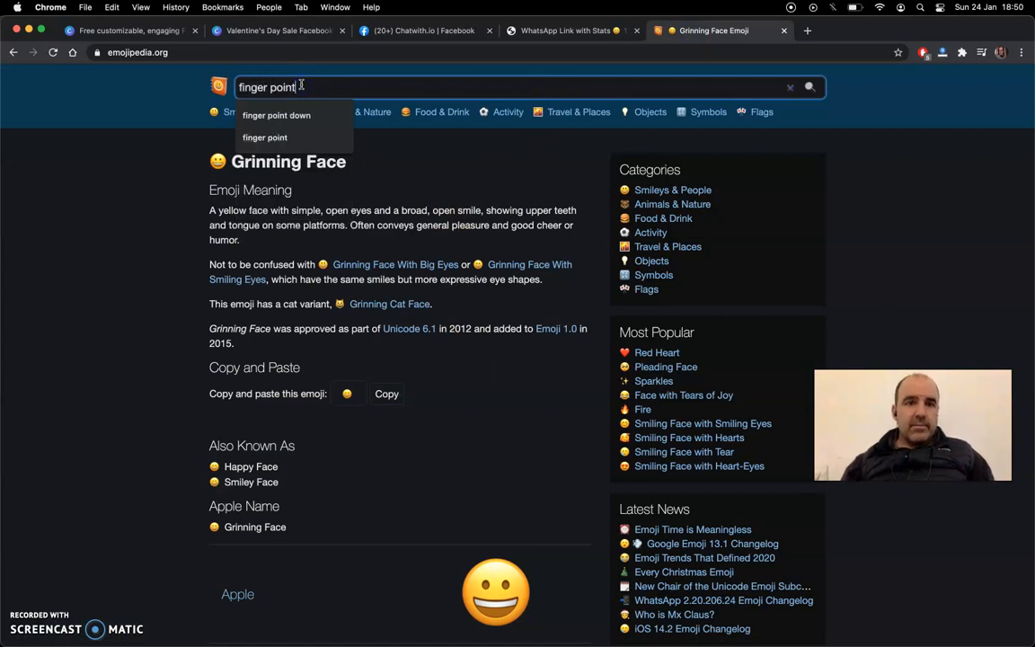
pyautogui.click(276, 115)
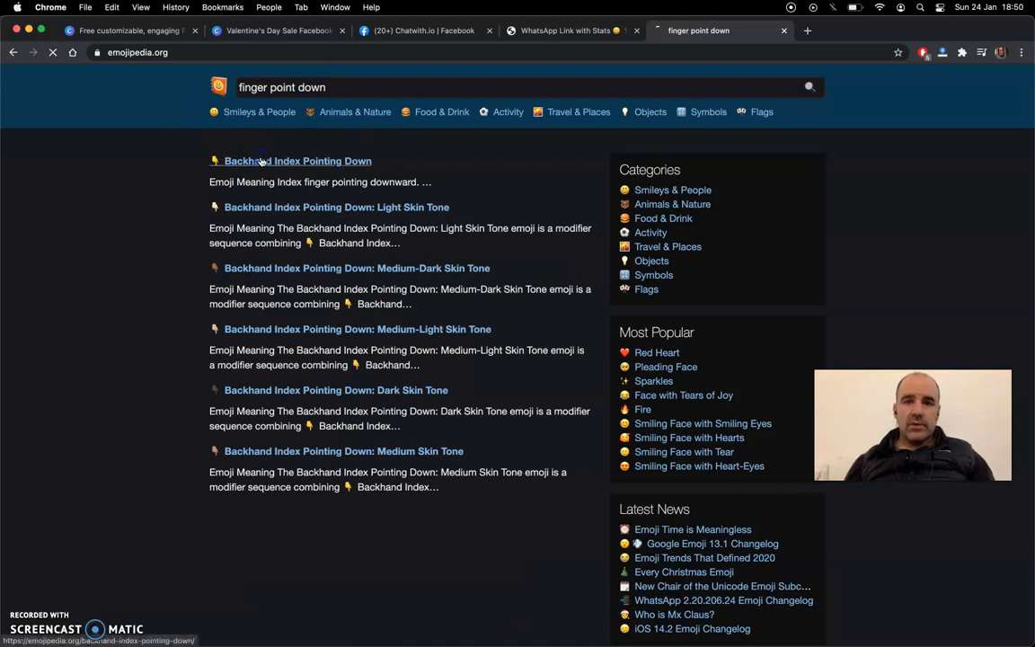
pyautogui.click(297, 161)
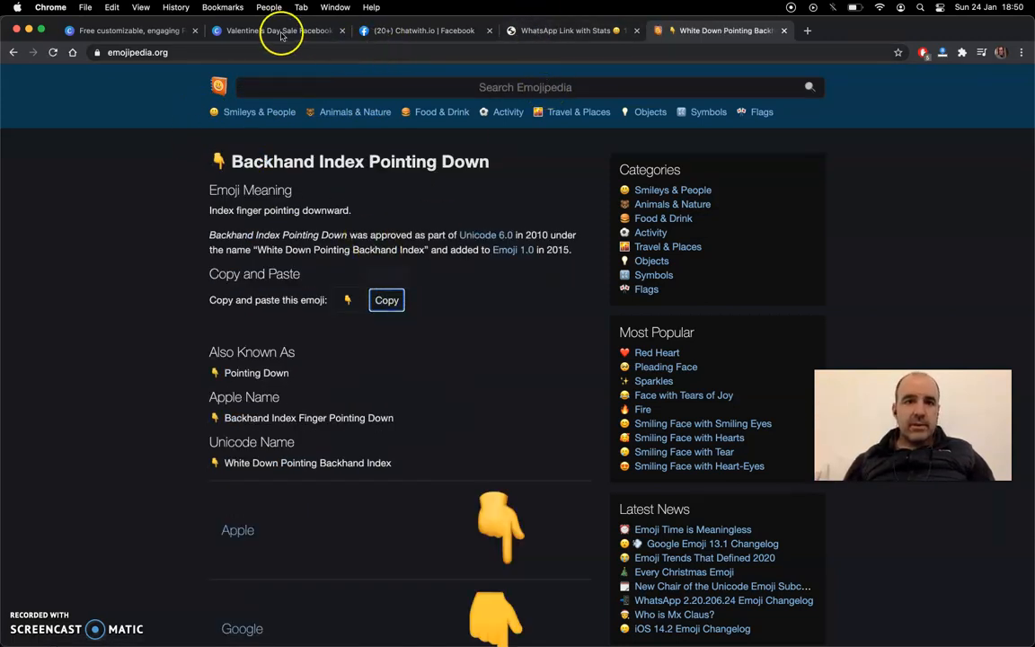
pyautogui.click(277, 29)
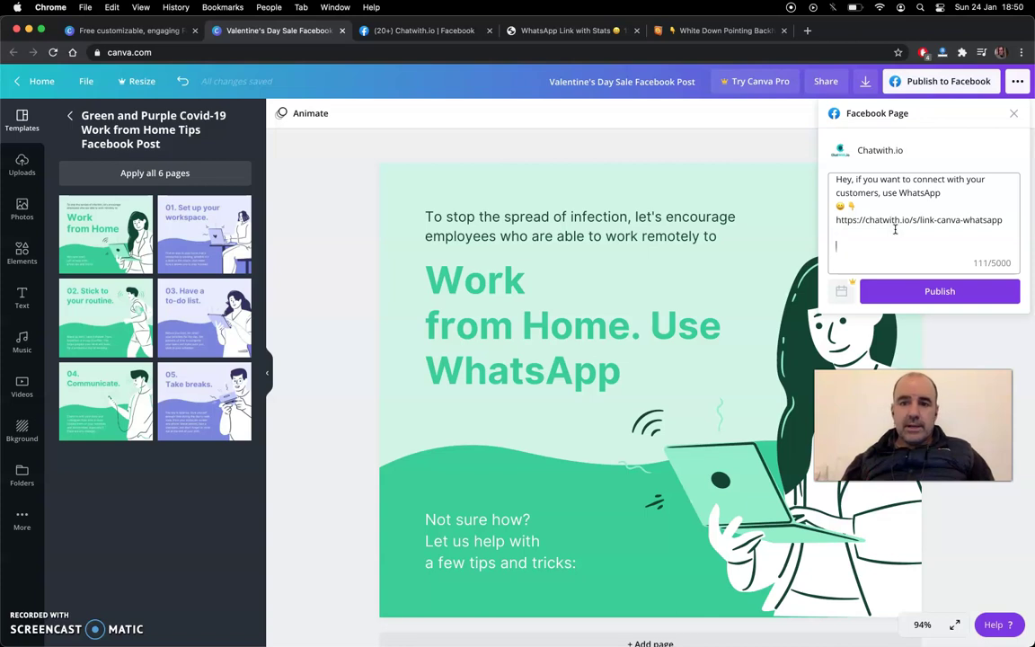
# - Finish the caption with 'Please use our Link to WhatsApp editor.'
pyautogui.write('Please use')
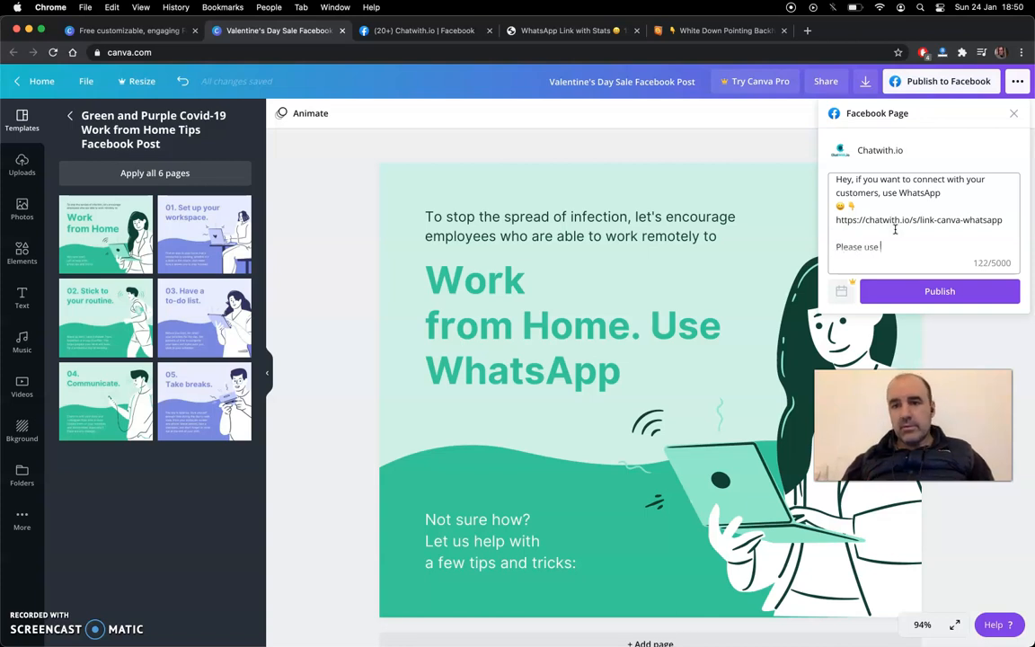
pyautogui.write('our WhatsA')
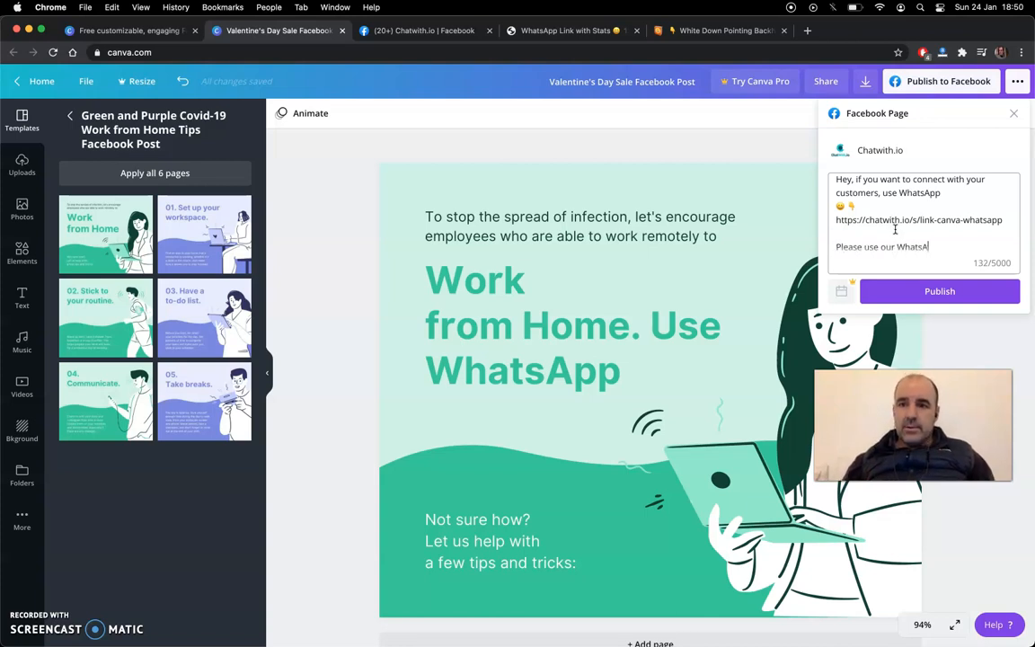
pyautogui.write('pp editor.')
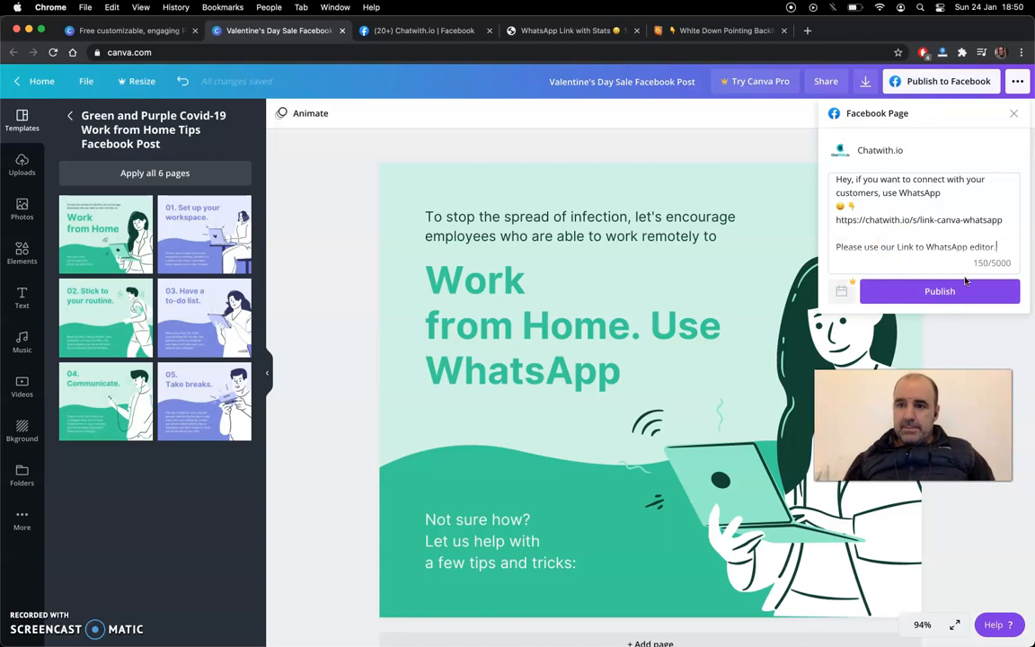
# - Publish the design to the Chatwith.io page and open the published post
pyautogui.click(939, 290)
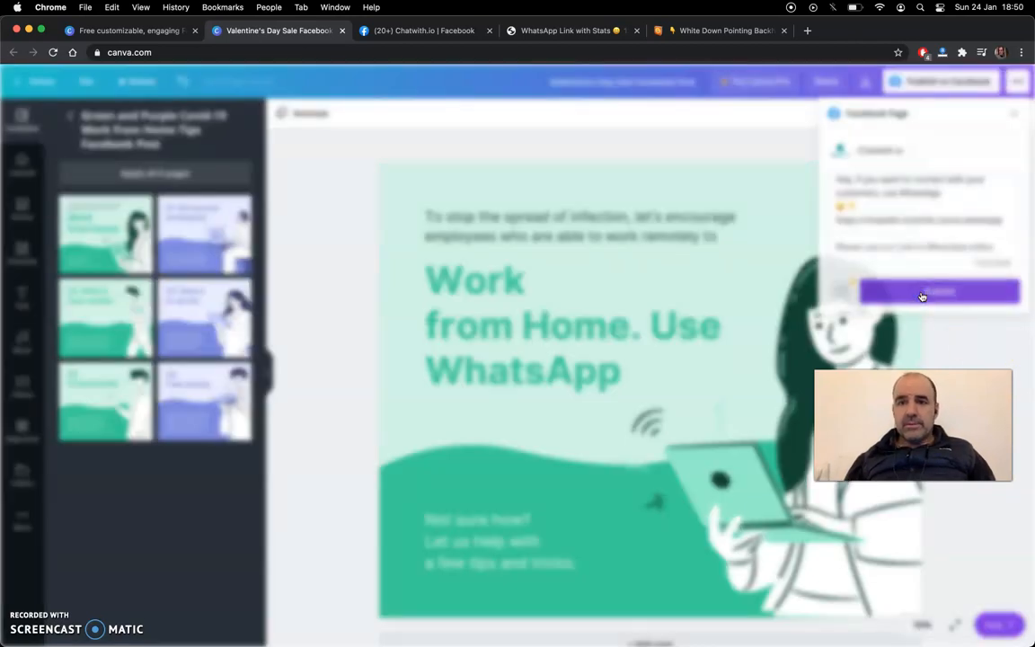
pyautogui.click(938, 291)
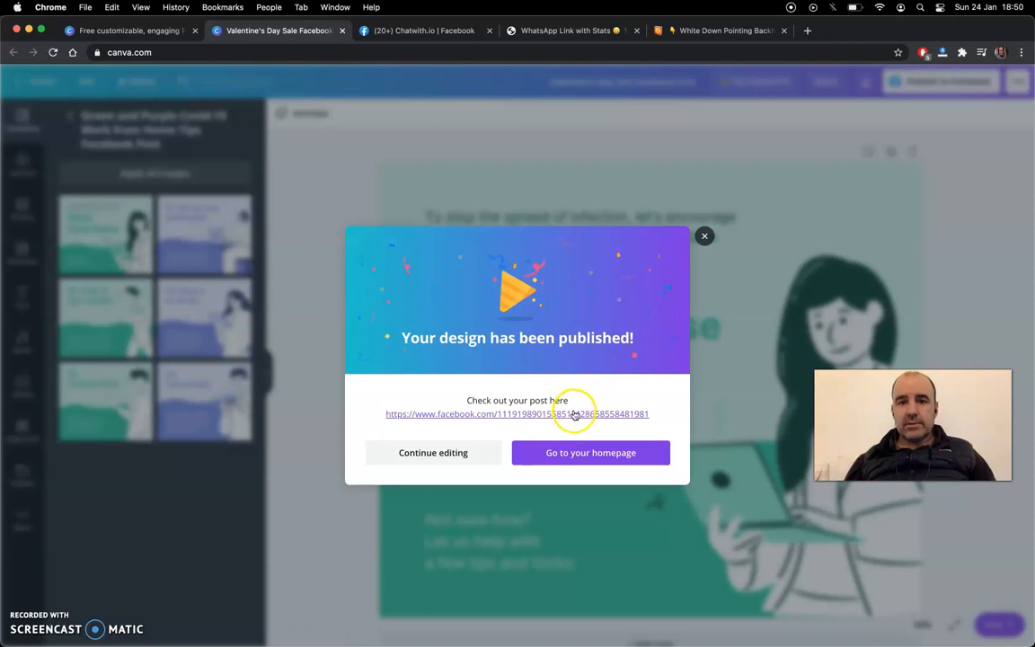
pyautogui.click(516, 413)
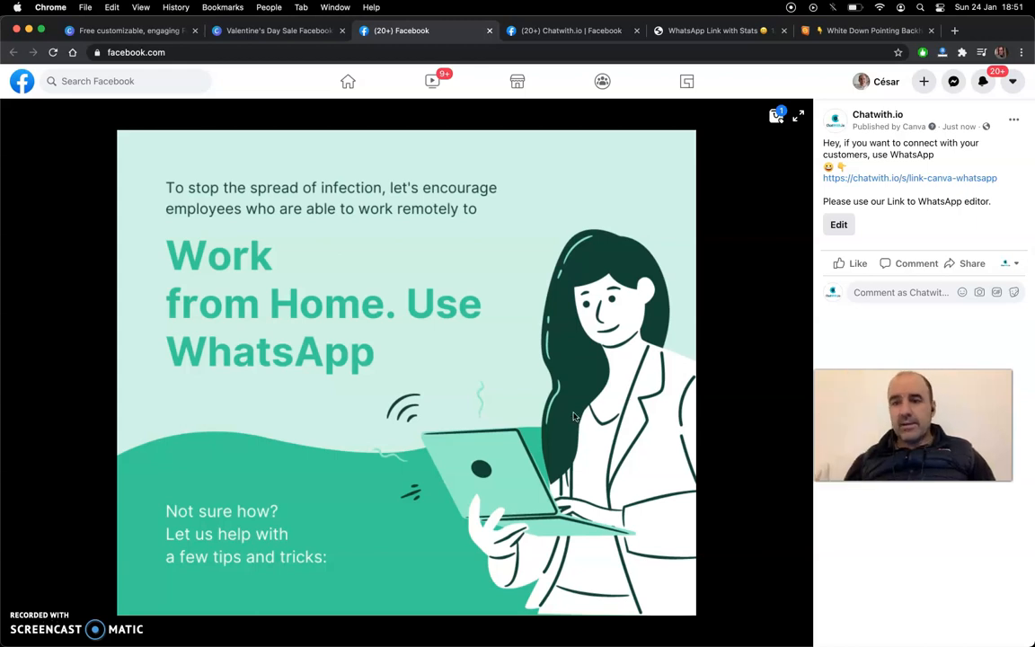
pyautogui.moveTo(910, 177)
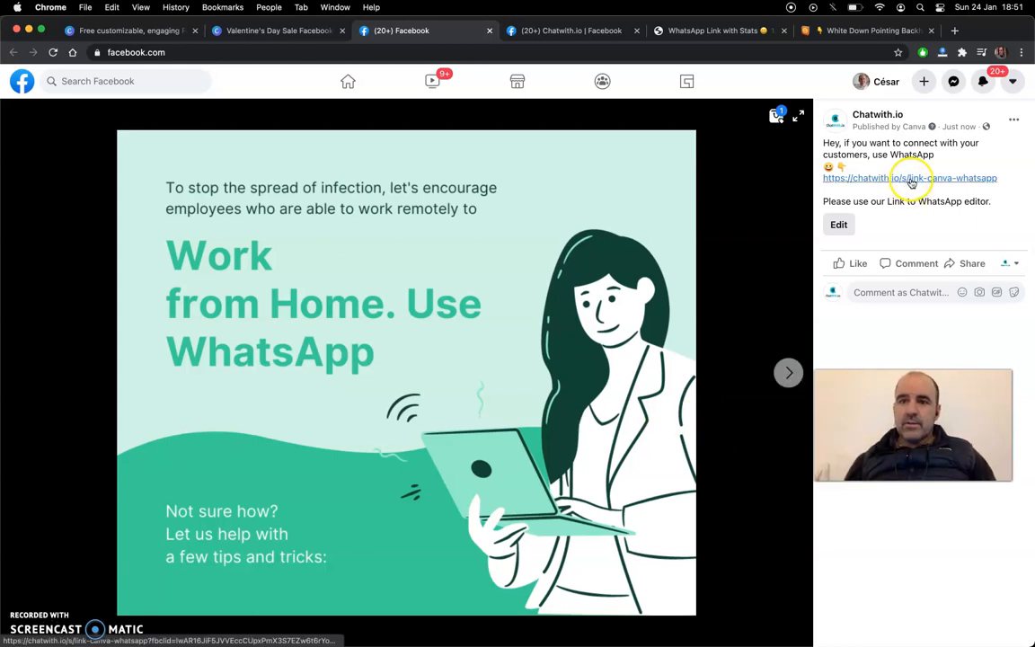
# - Test the post's chatwith.io link, cancel the Open WhatsApp prompt, then visit the Chatwith.io page
pyautogui.click(911, 178)
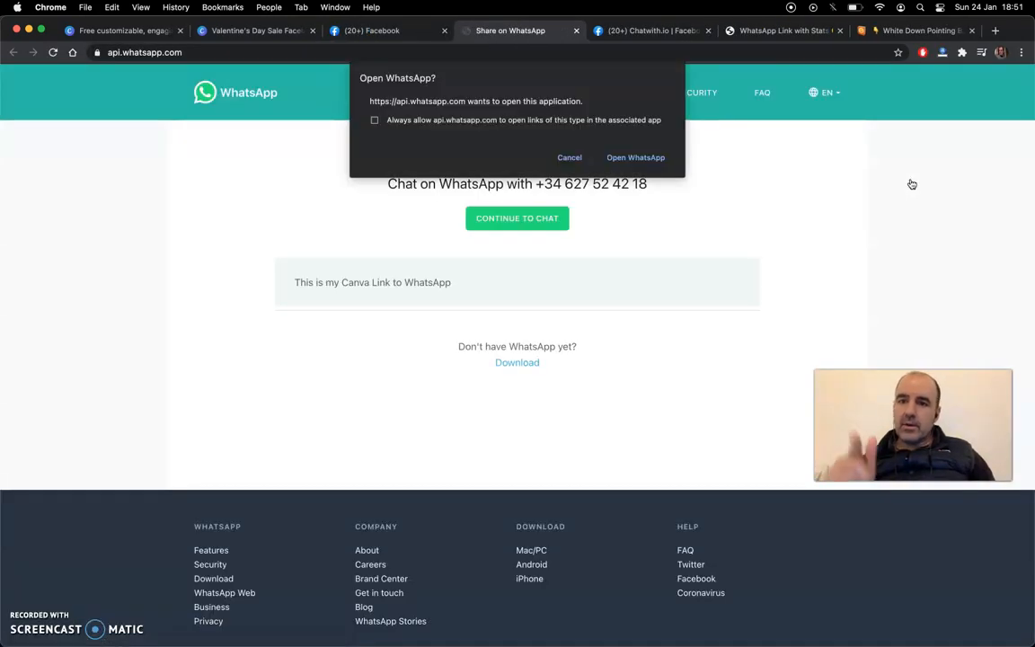
pyautogui.click(635, 157)
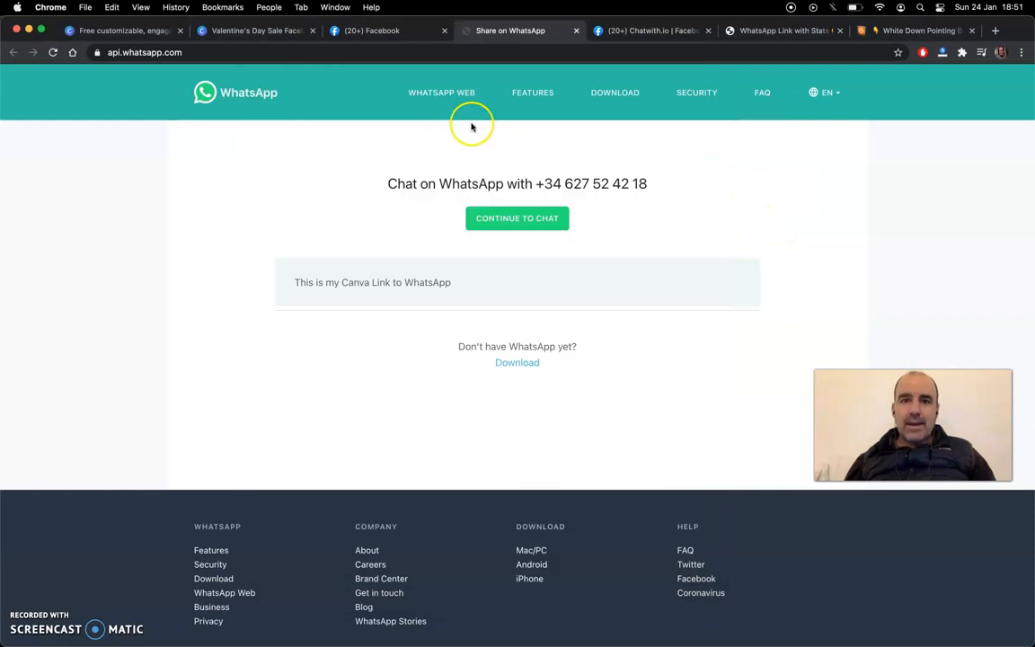
pyautogui.click(402, 30)
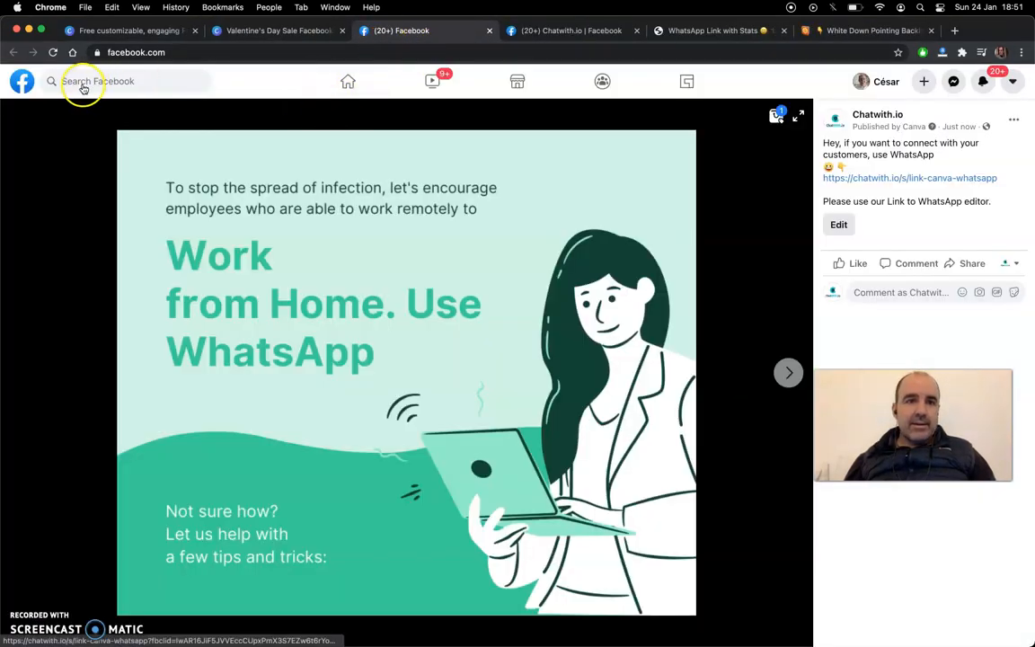
pyautogui.moveTo(555, 369)
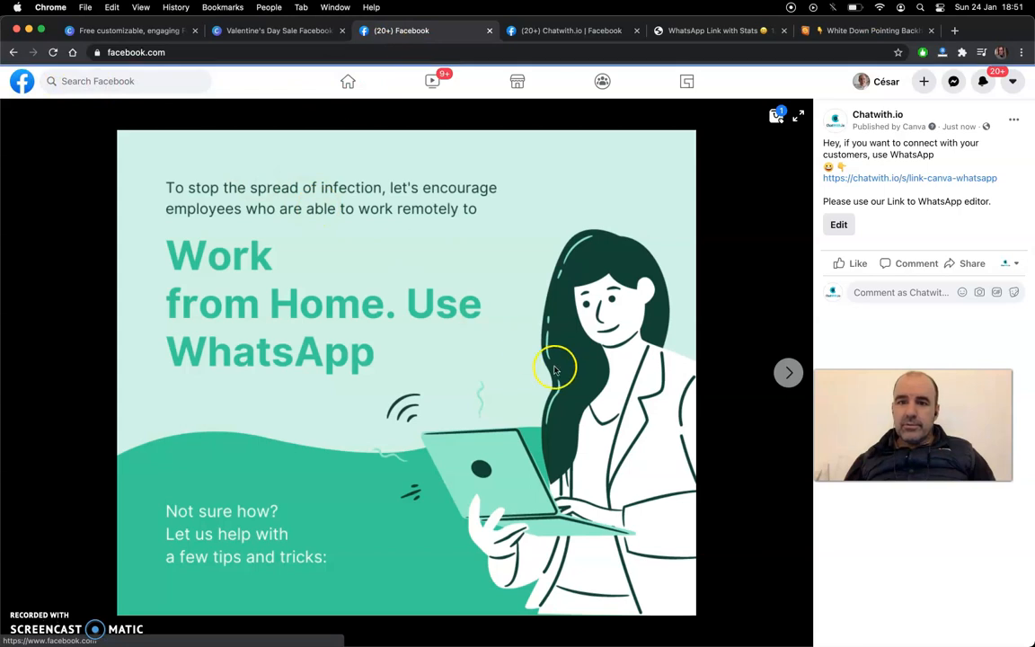
pyautogui.click(347, 81)
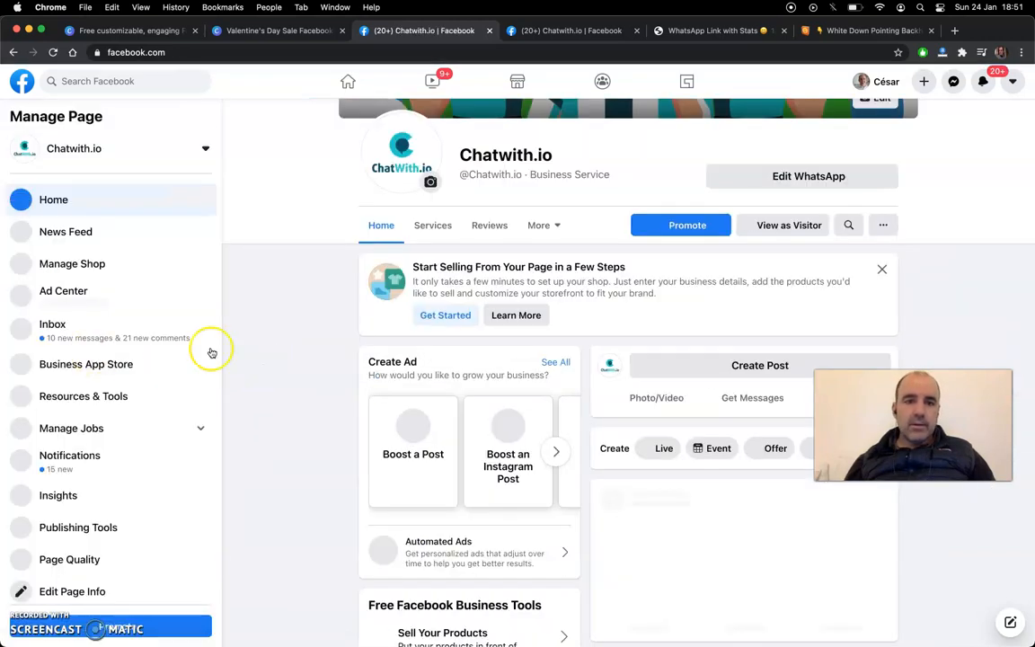
pyautogui.scroll(-3)
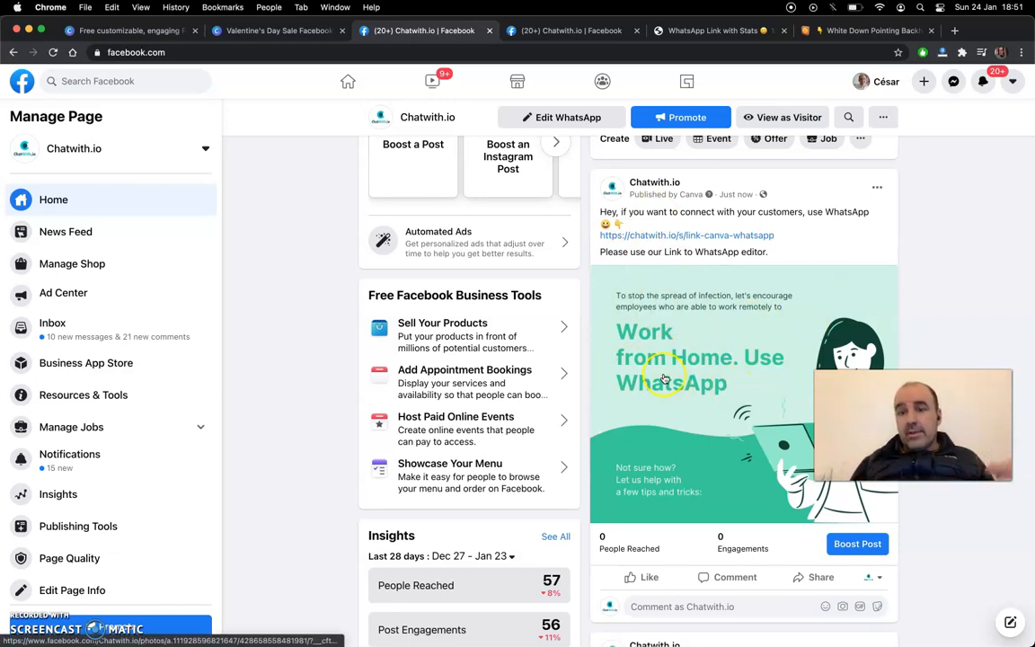
pyautogui.moveTo(739, 443)
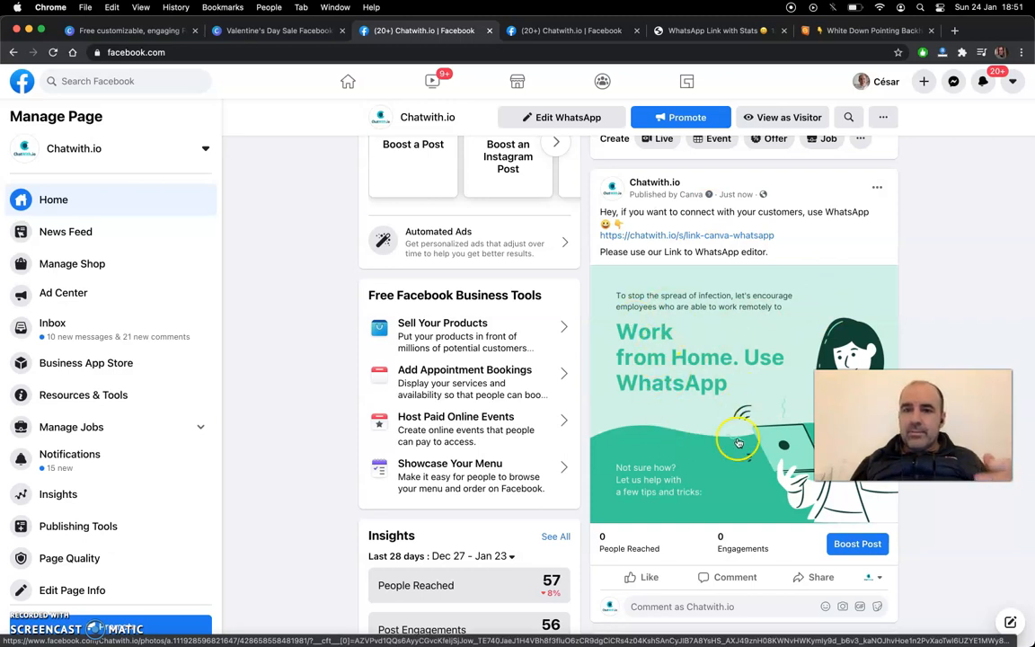
pyautogui.moveTo(667, 351)
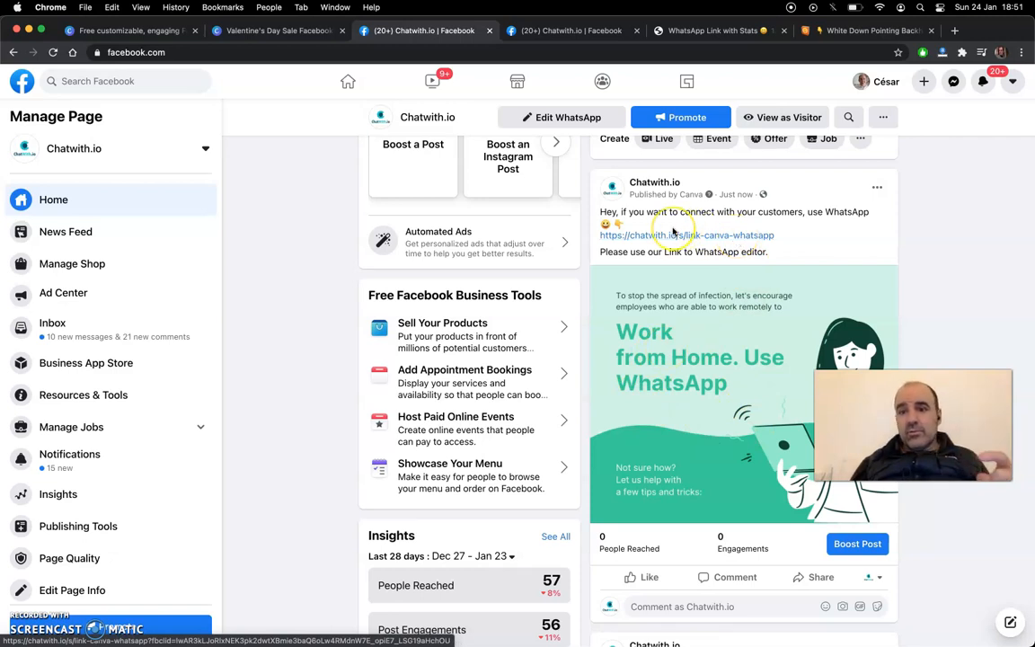
pyautogui.scroll(3)
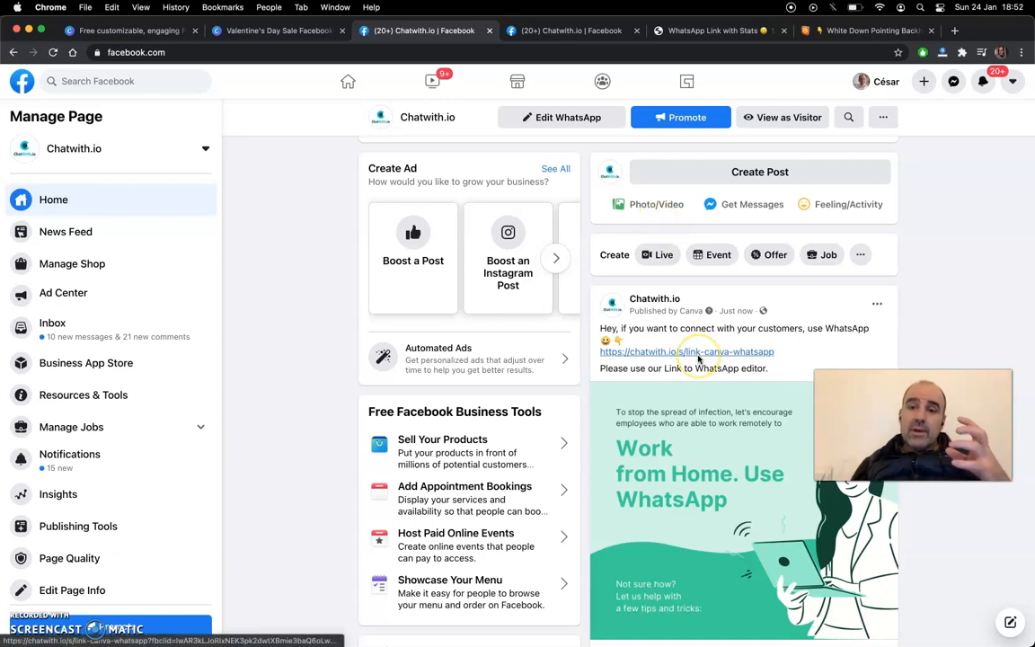
pyautogui.scroll(-3)
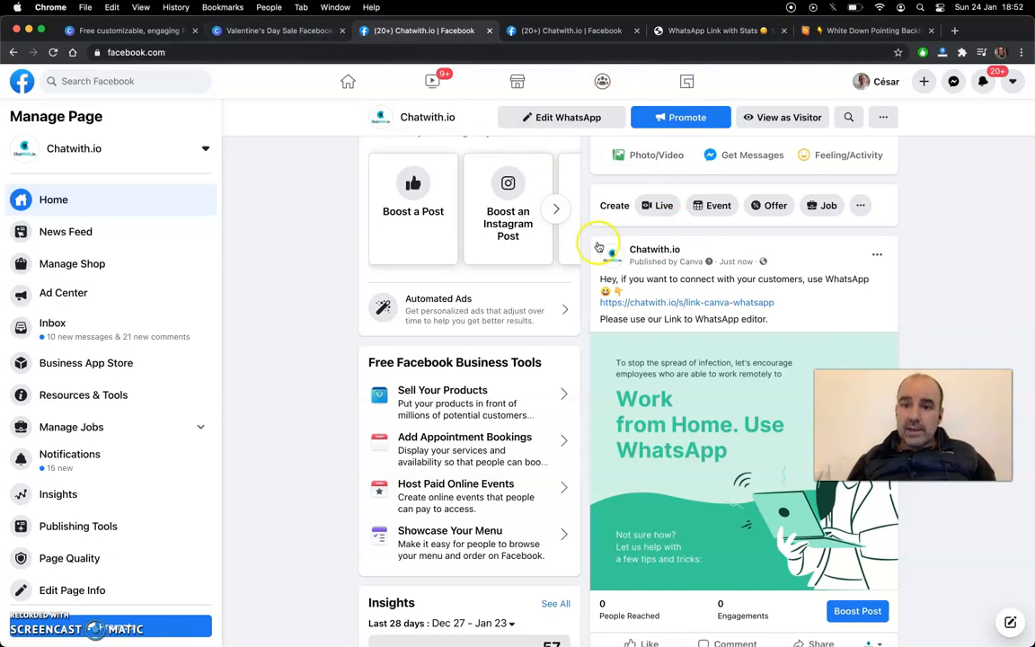
pyautogui.moveTo(612, 254)
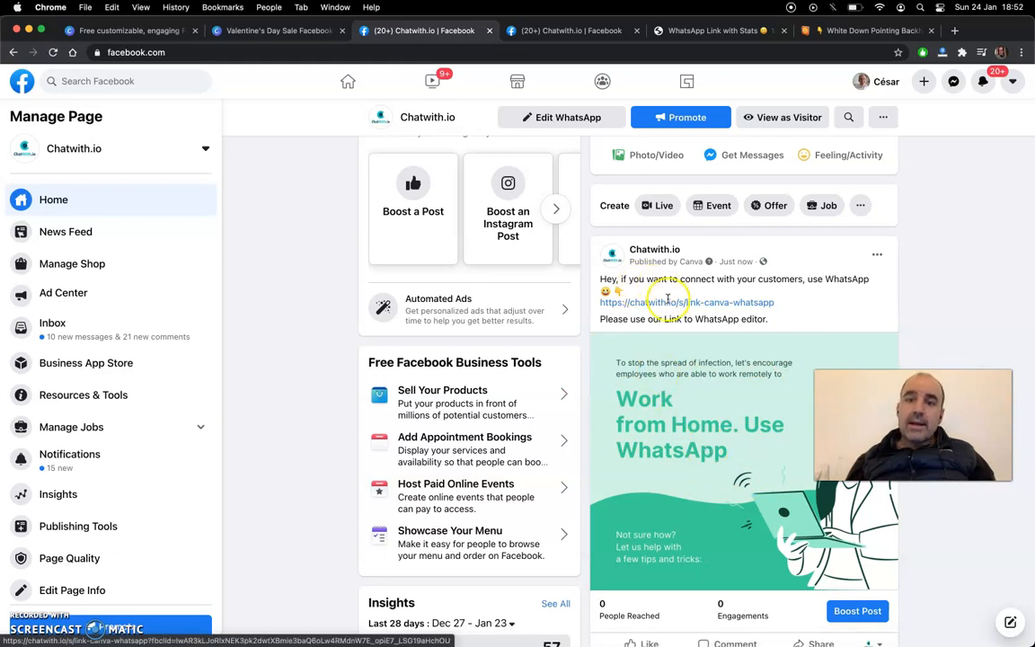
pyautogui.scroll(-3)
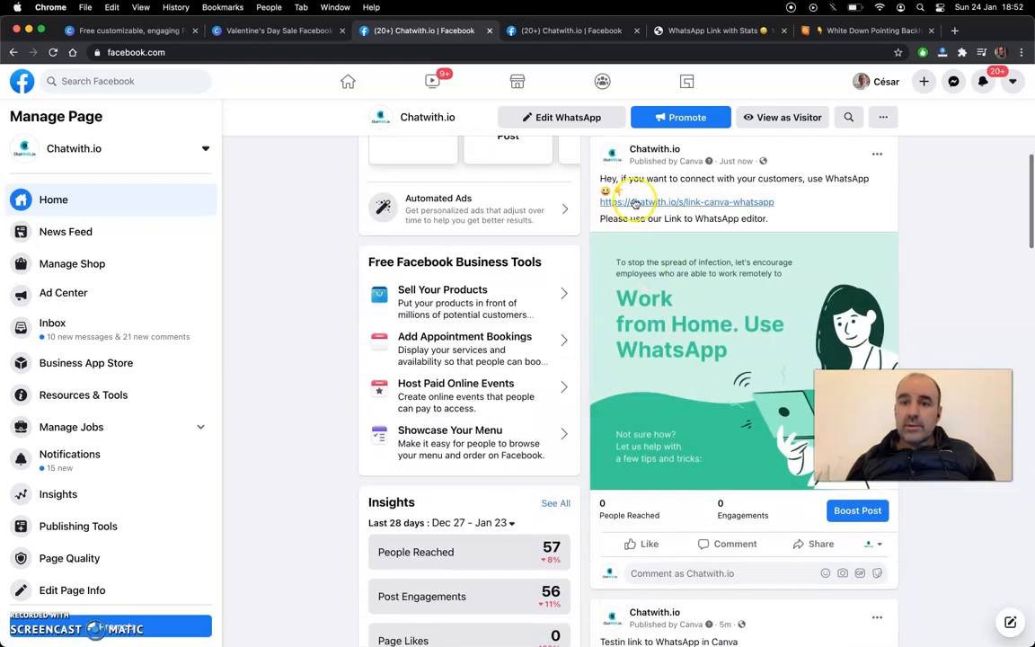
pyautogui.moveTo(636, 201)
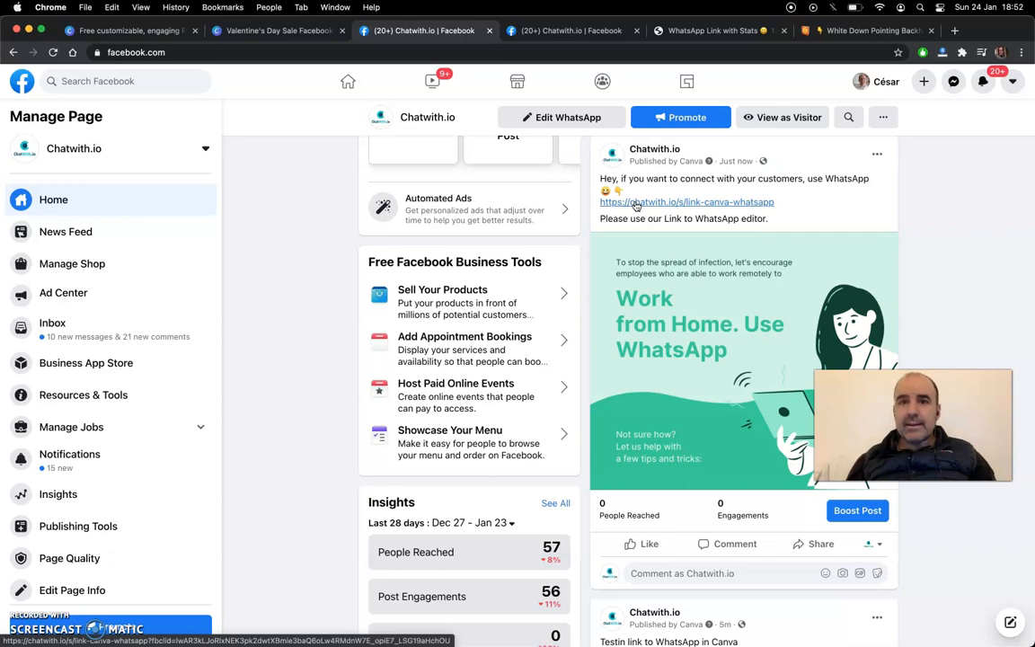
# - Return to Canva and choose Continue editing in the published dialog
pyautogui.click(279, 30)
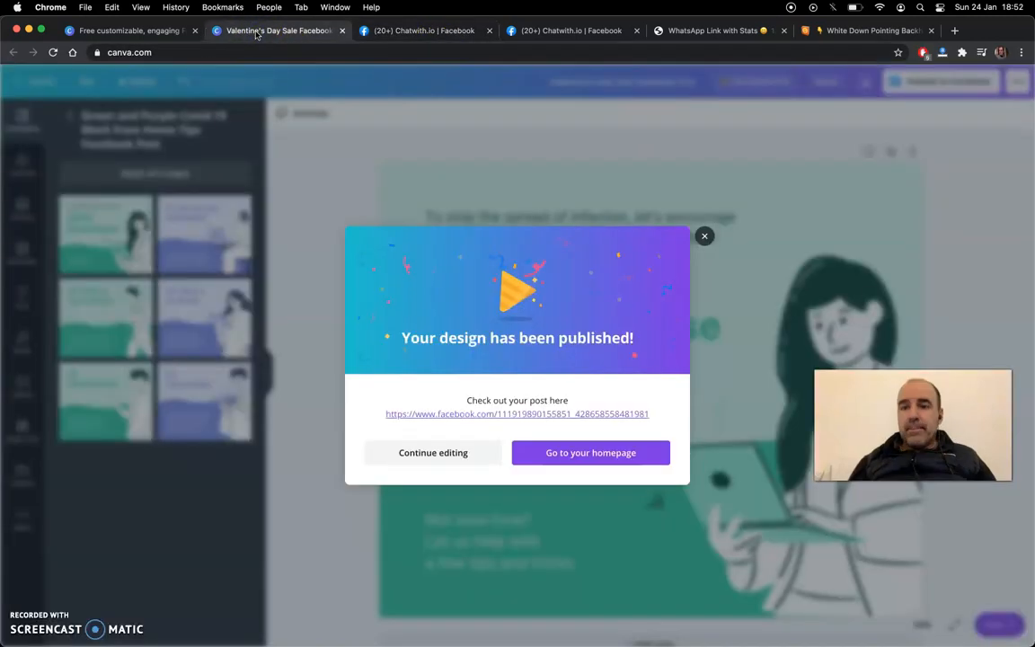
pyautogui.click(704, 235)
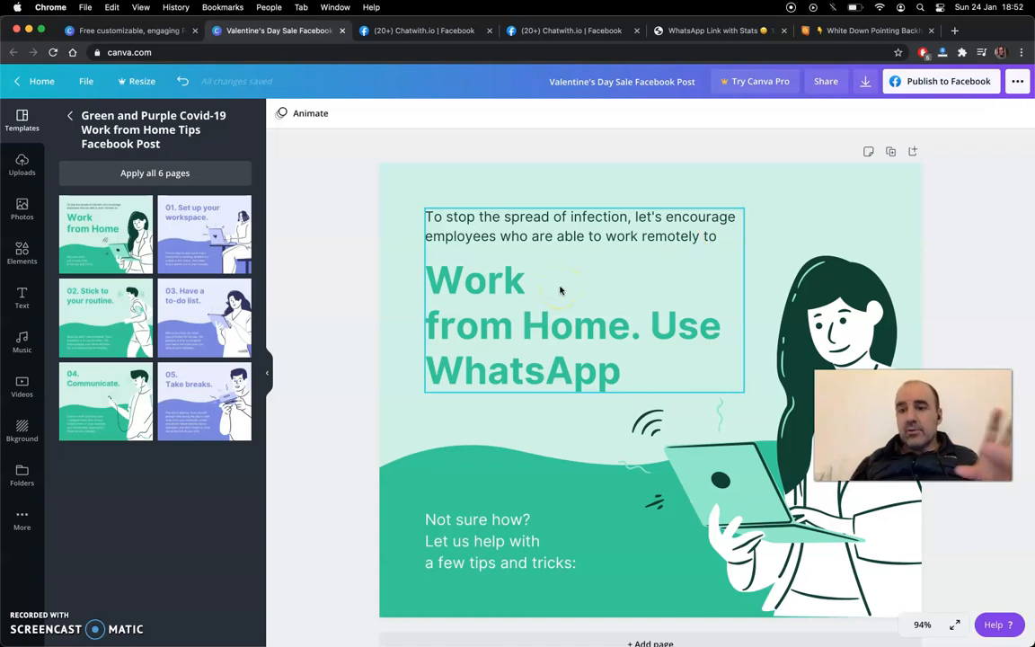
# - Copy the link-canva-whatsapp Chatwith.io link, then return to the Work from Home design
pyautogui.click(712, 30)
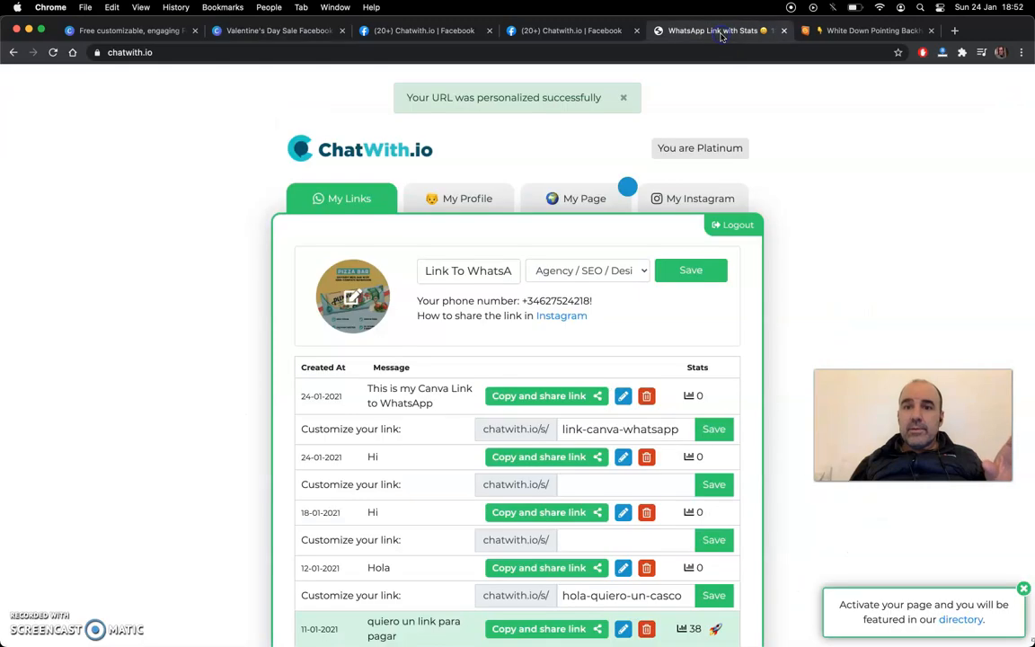
pyautogui.moveTo(717, 81)
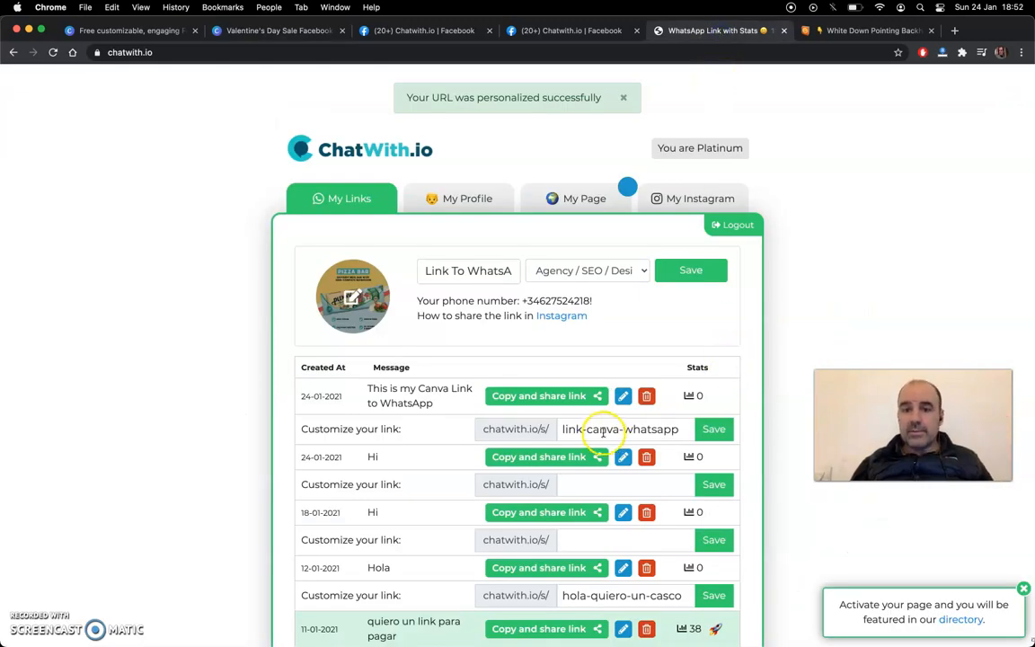
pyautogui.tripleClick(620, 428)
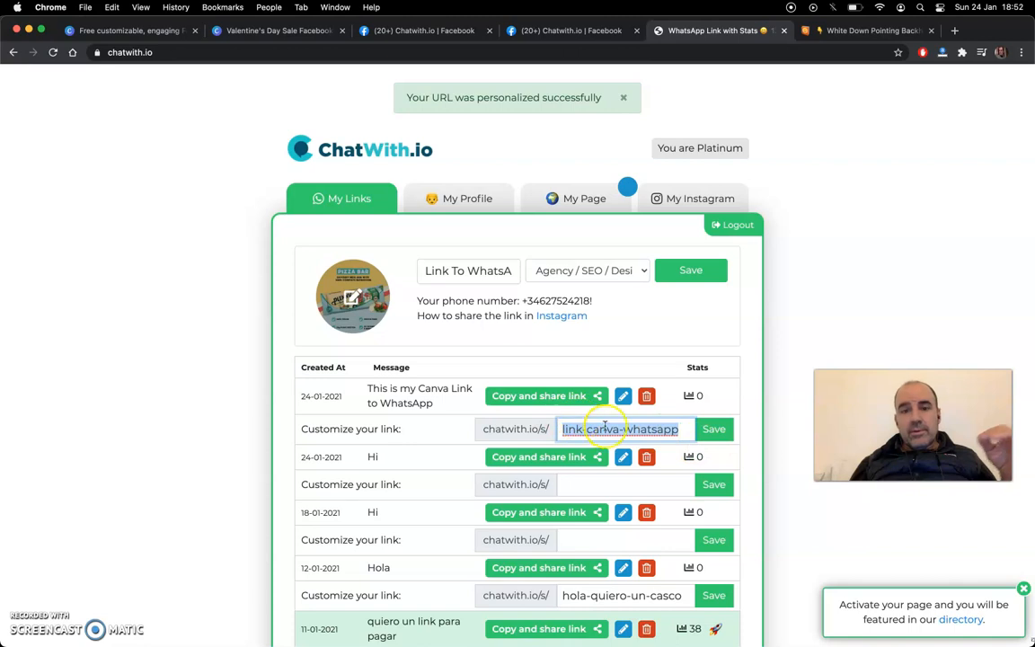
pyautogui.click(538, 395)
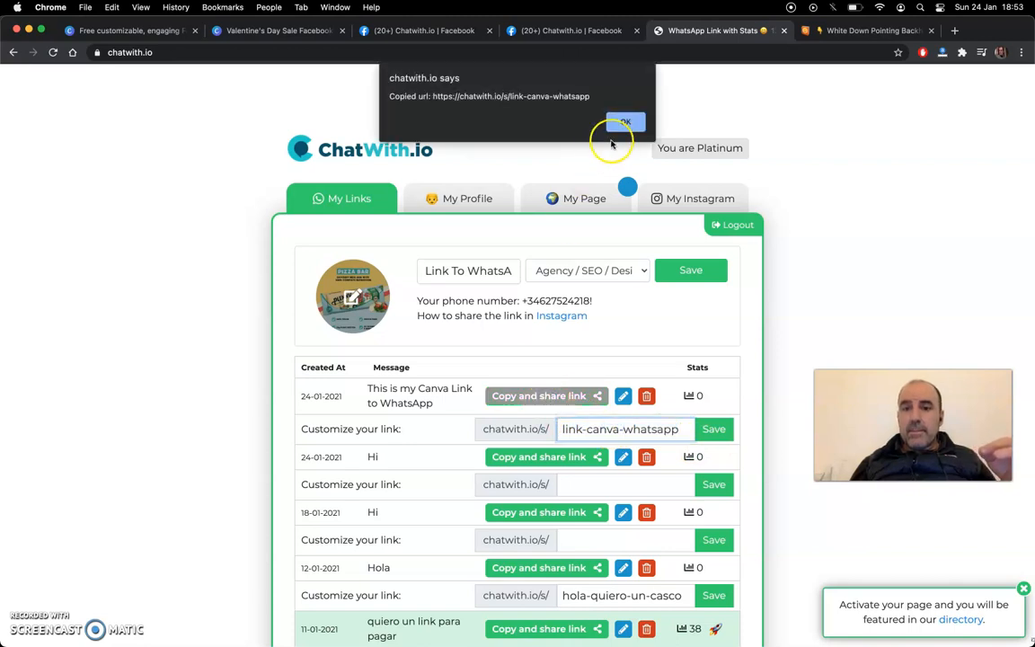
pyautogui.click(626, 122)
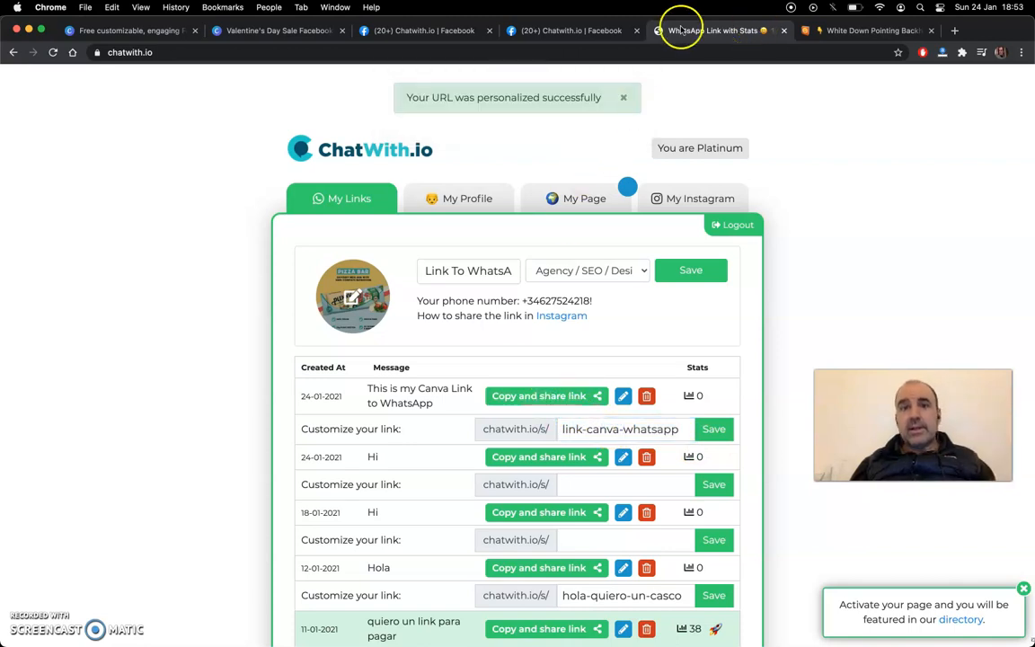
pyautogui.click(277, 30)
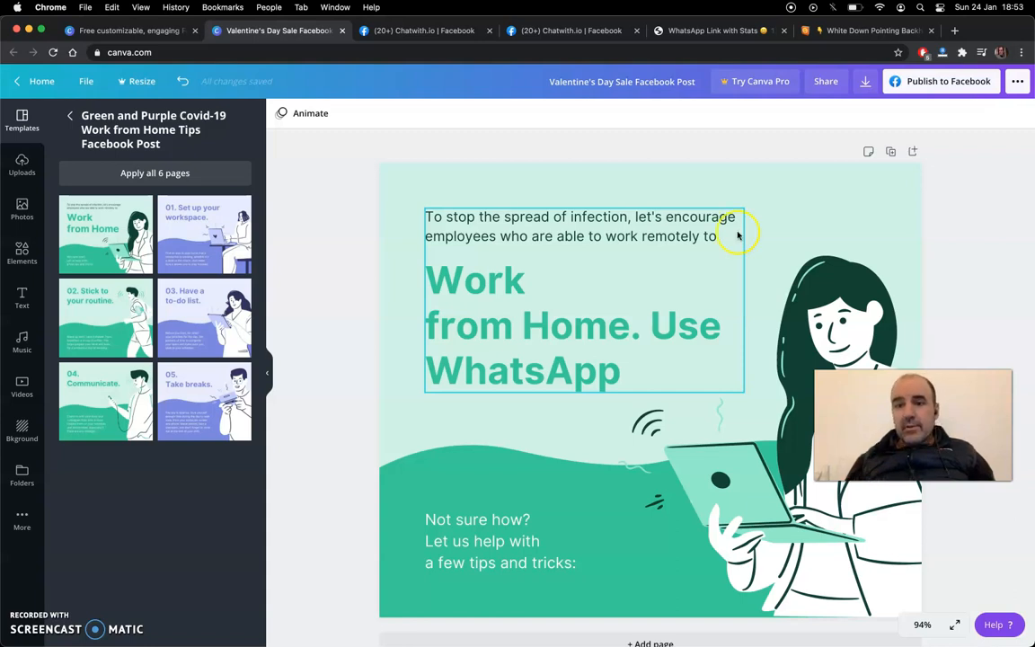
pyautogui.moveTo(629, 318)
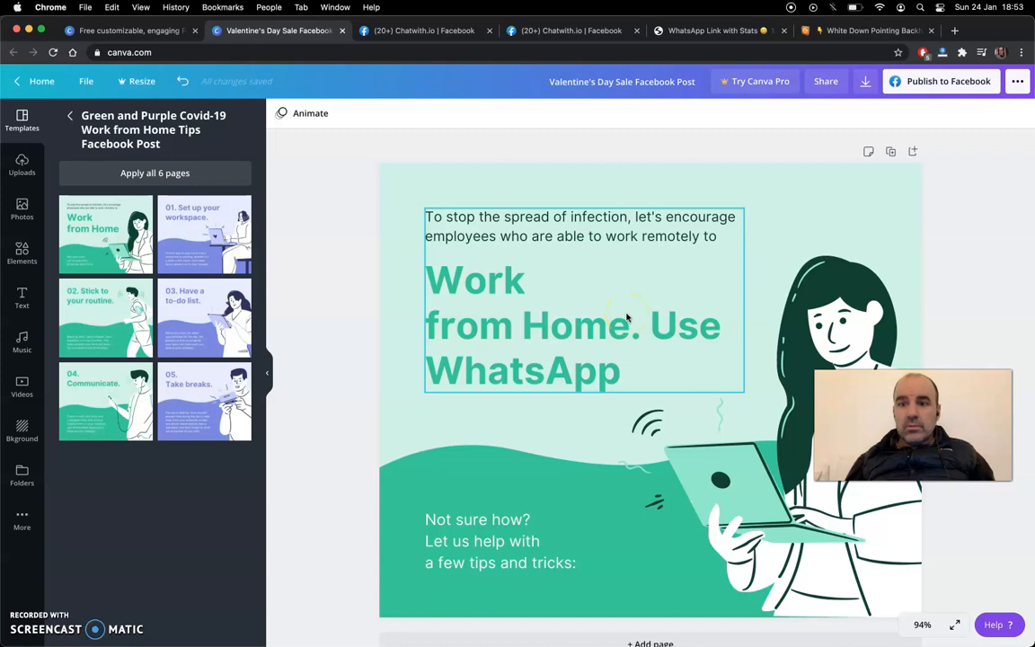